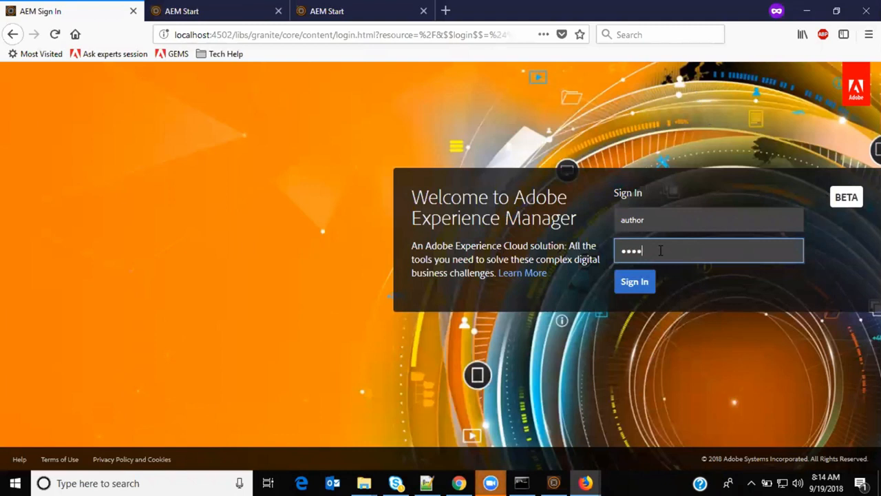
# - Sign in as the author user and land in the Sites console
pyautogui.click(633, 281)
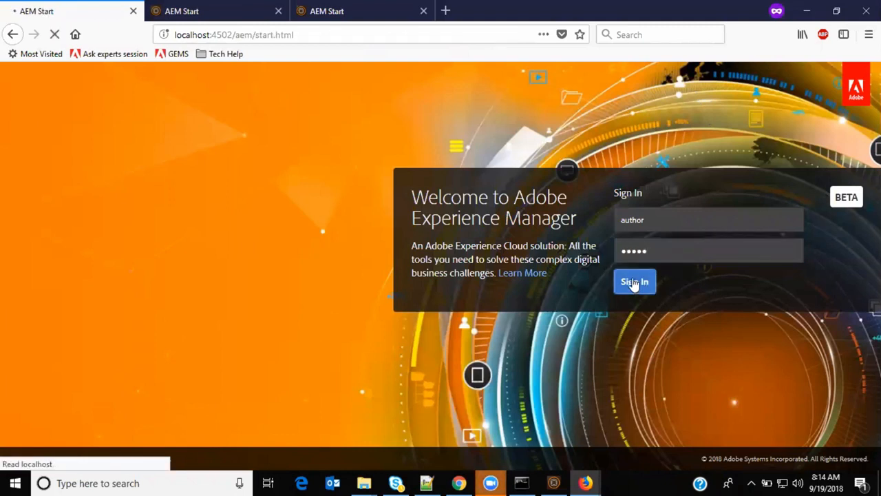
pyautogui.click(634, 281)
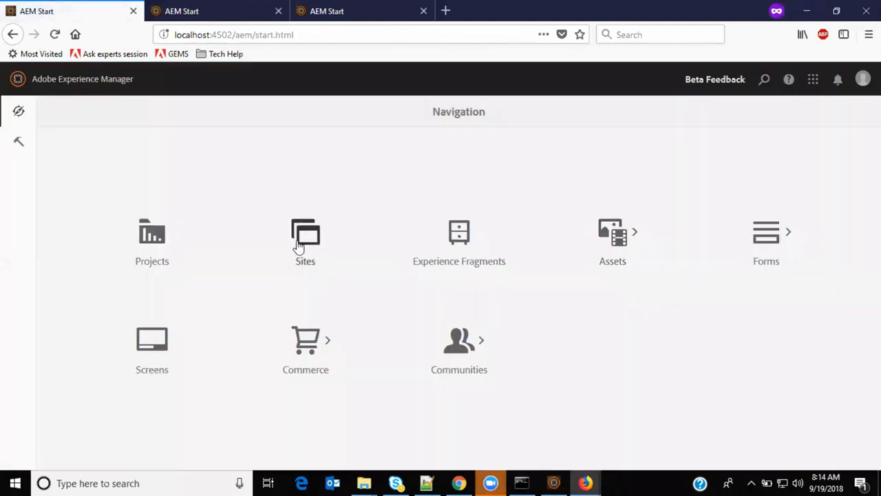
pyautogui.click(306, 231)
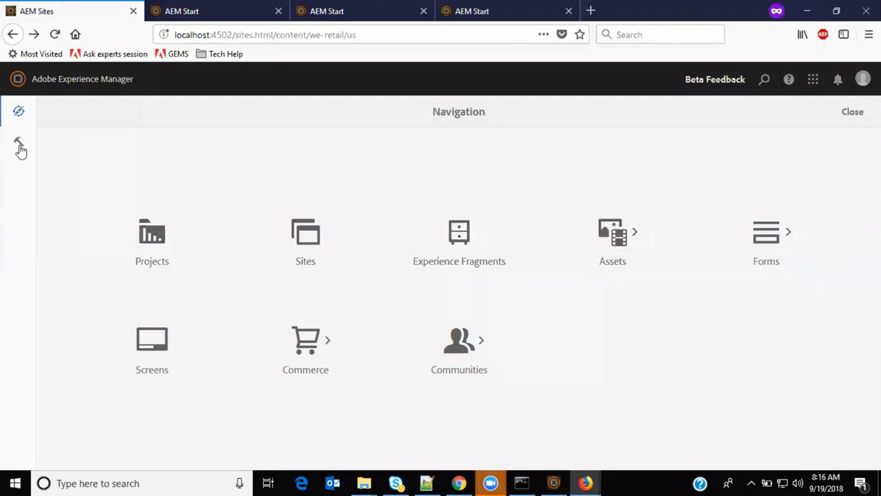
# - Navigate Tools > Workflow > Models to reach the list of workflow models
pyautogui.click(18, 140)
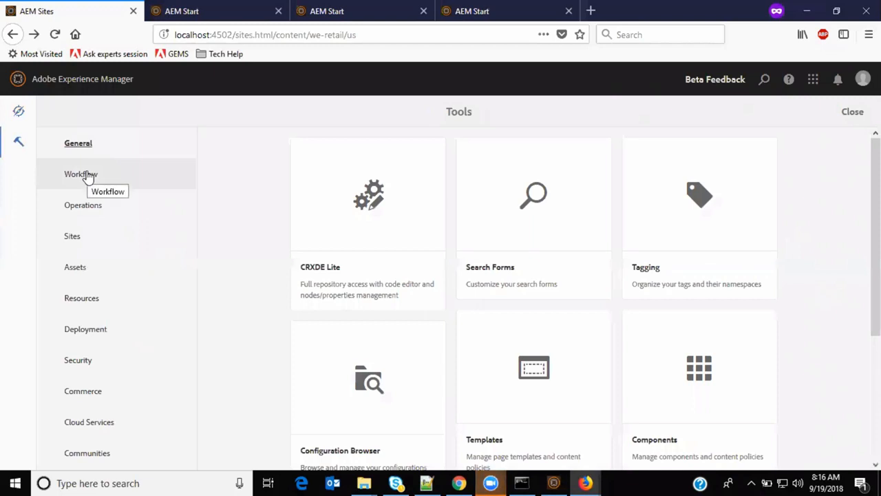
pyautogui.click(81, 173)
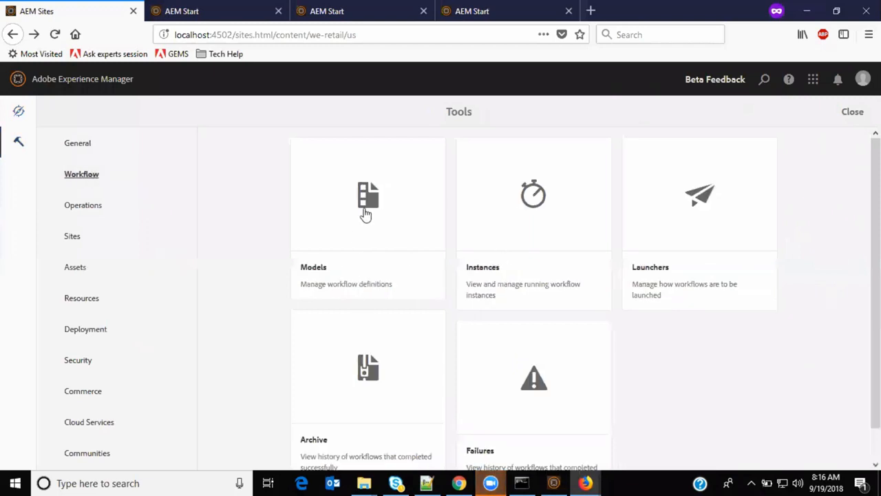
pyautogui.click(368, 206)
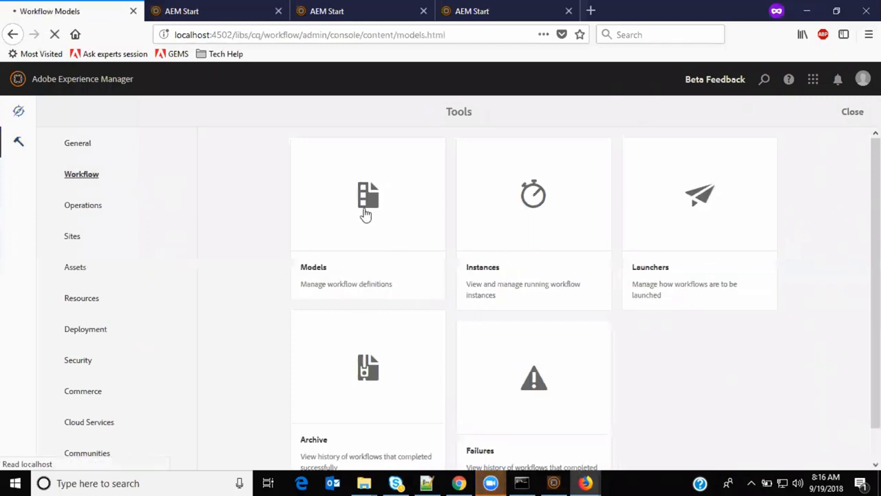
# - Select the ContentApprovalDemo model and start a workflow run from it
pyautogui.click(368, 200)
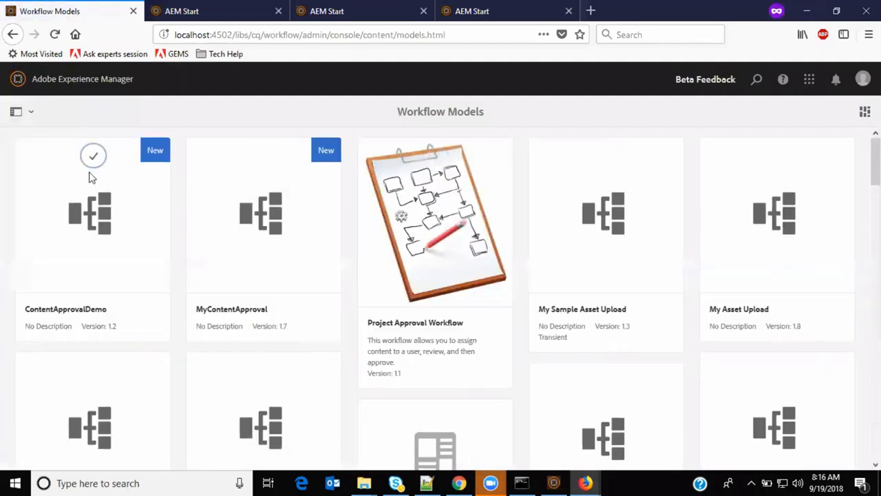
pyautogui.click(94, 156)
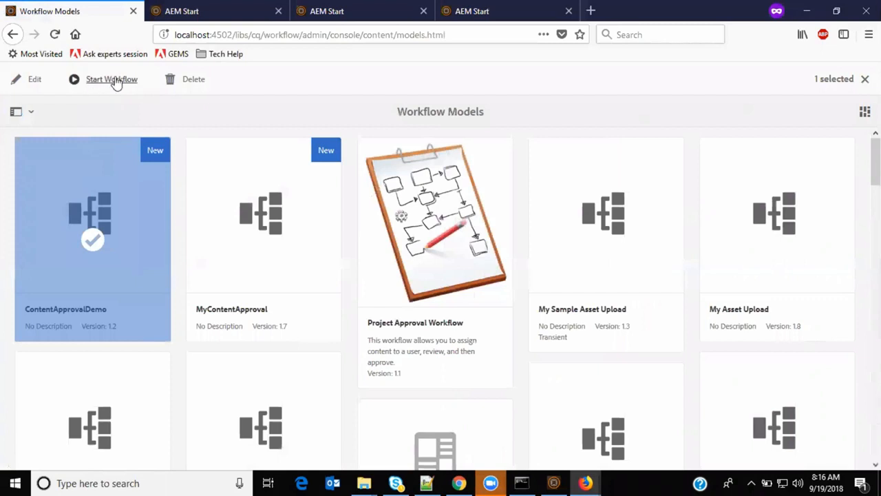
pyautogui.click(110, 79)
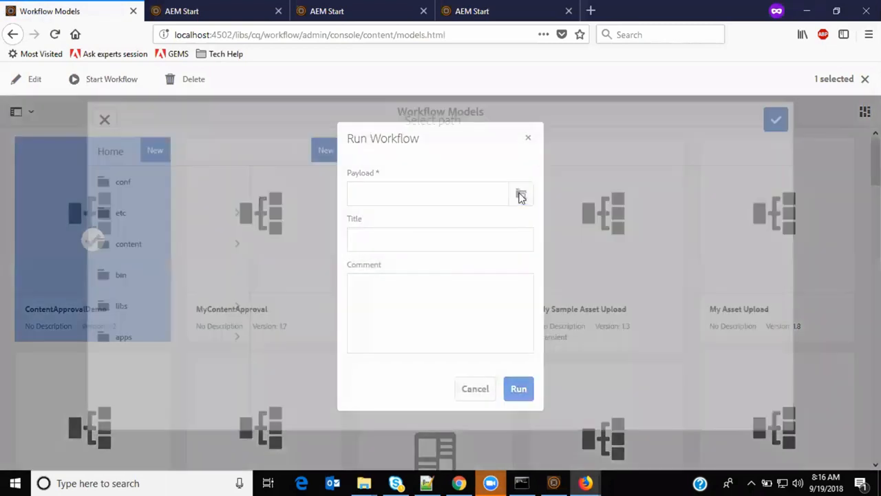
# - Browse the payload path down through content > We.Retail > United States
pyautogui.click(520, 193)
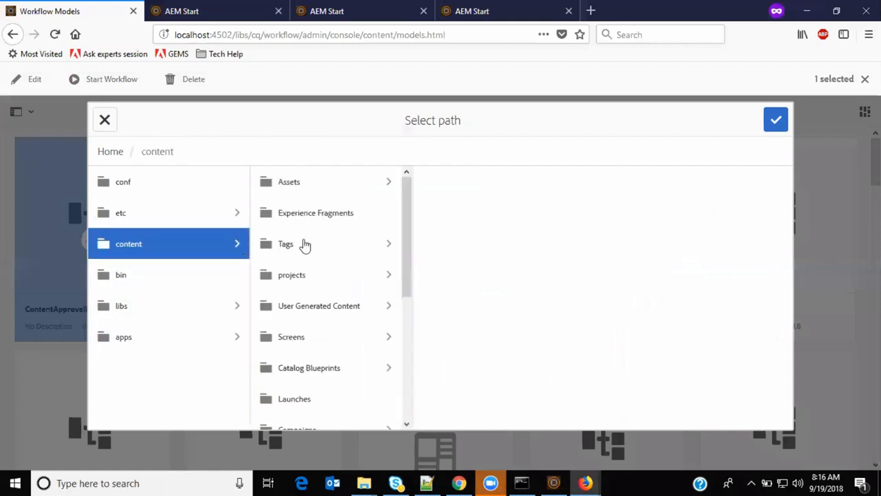
pyautogui.scroll(-3)
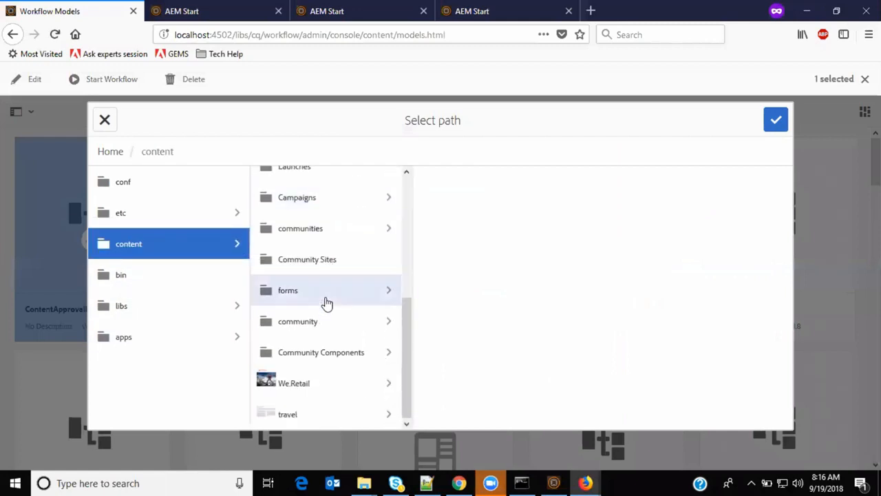
pyautogui.click(295, 383)
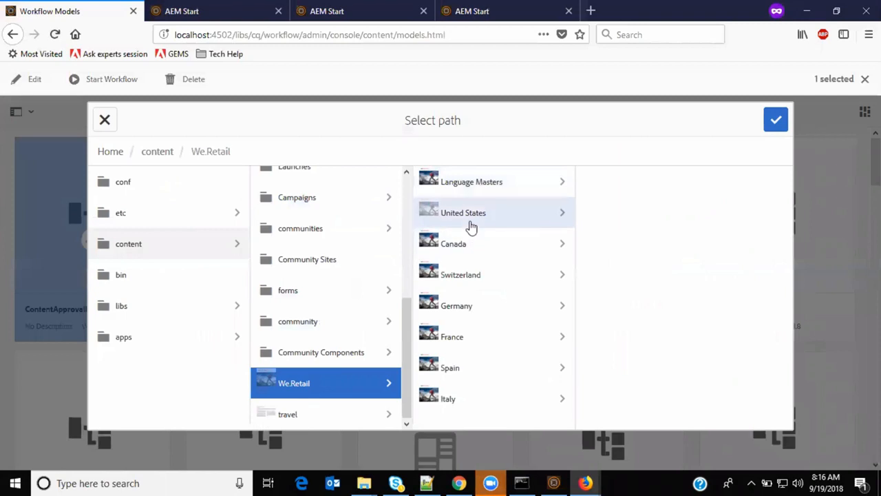
pyautogui.click(463, 212)
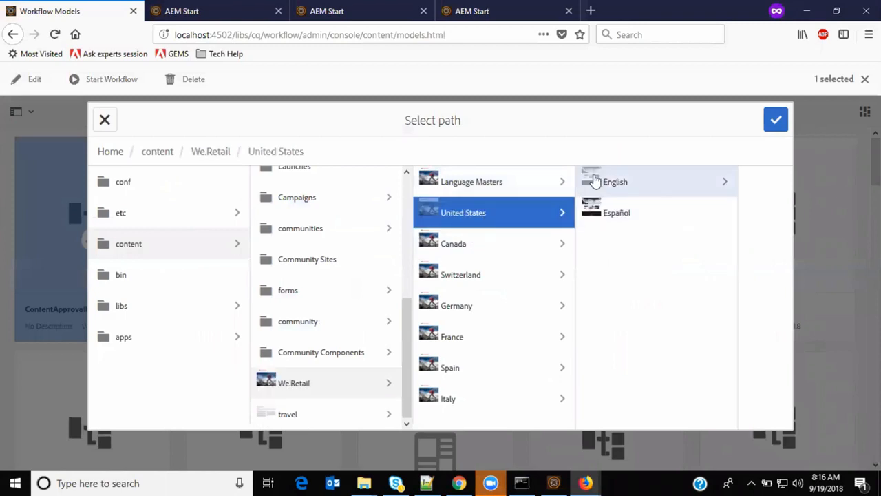
# - Set payload /content/we-retail/us/en and title MyContentFor Approval, then close the dialog without running
pyautogui.click(777, 118)
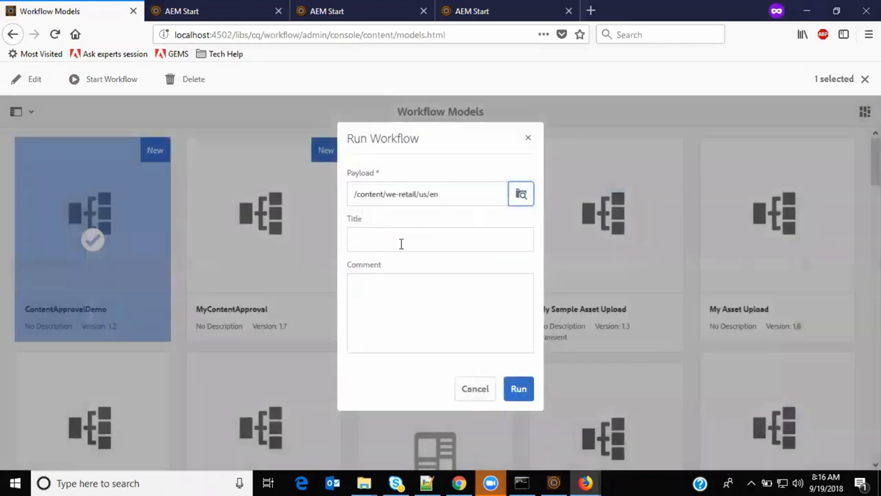
pyautogui.click(441, 240)
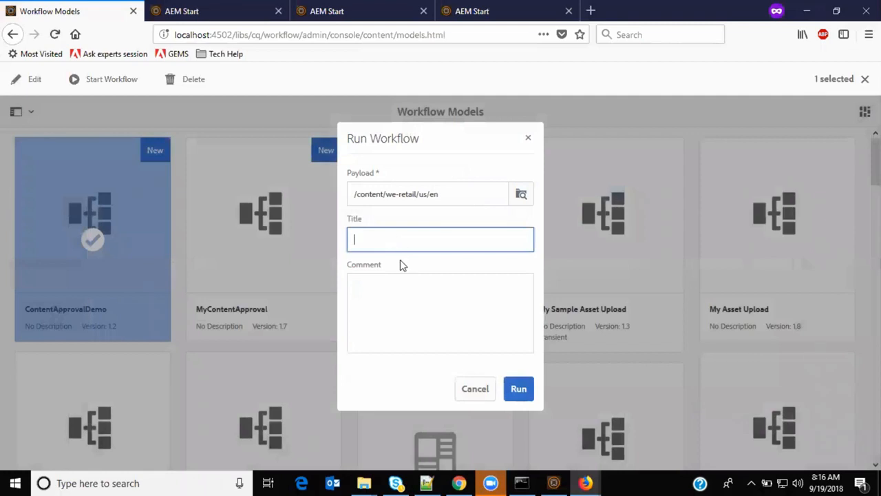
pyautogui.write('MyConten')
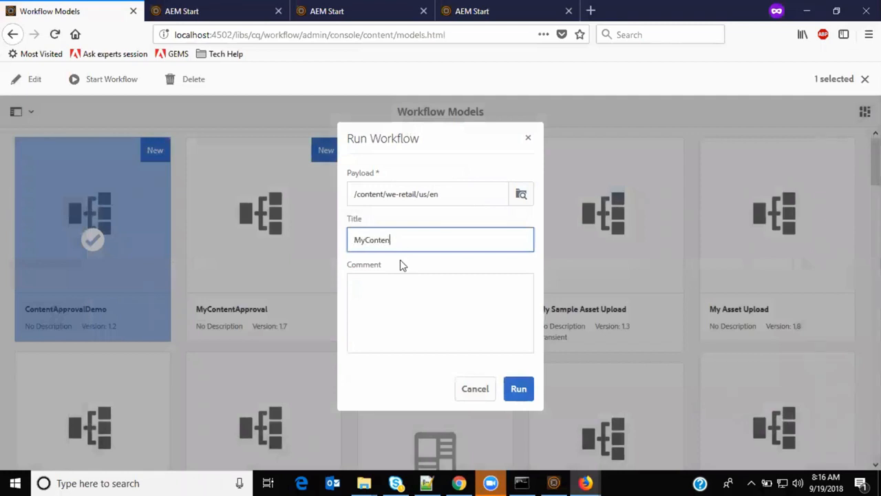
pyautogui.write('For')
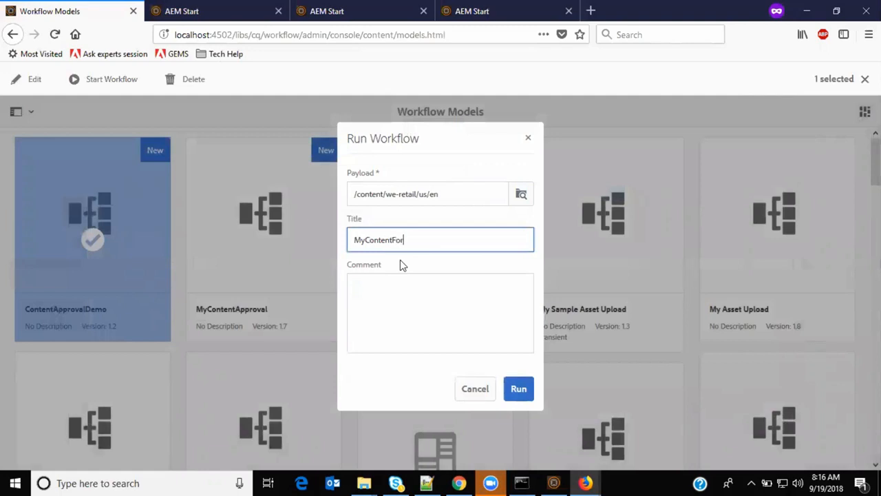
pyautogui.write('Approval')
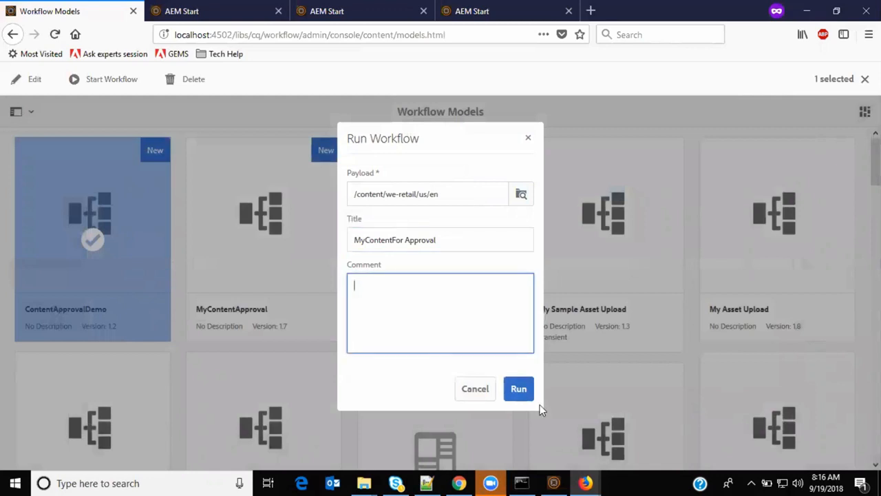
pyautogui.moveTo(518, 388)
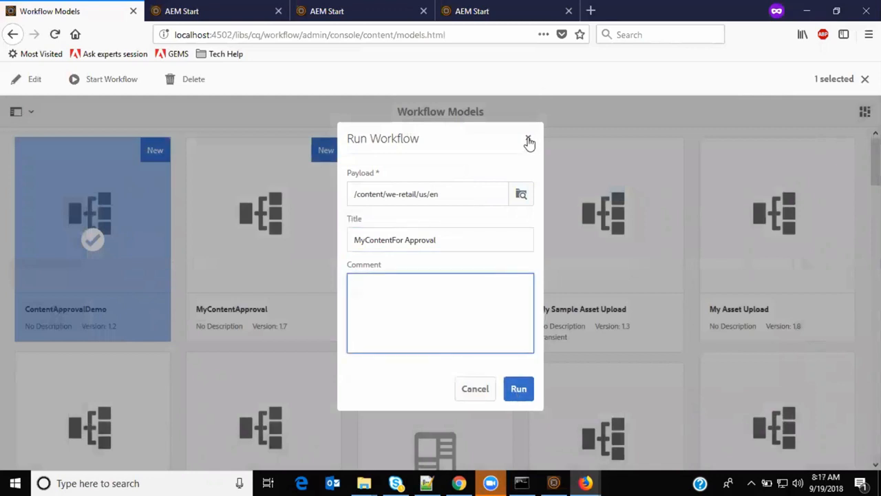
pyautogui.click(529, 140)
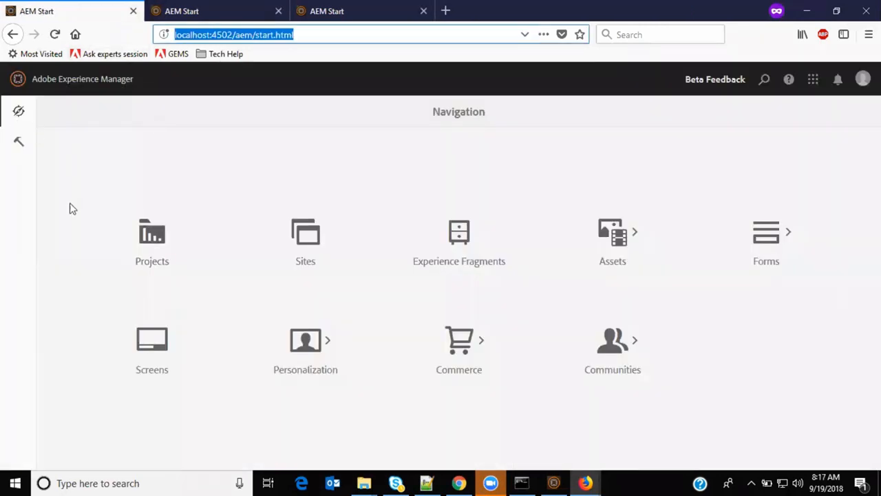
# - In Sites, browse We.Retail > United States > English and select the Men page
pyautogui.click(305, 234)
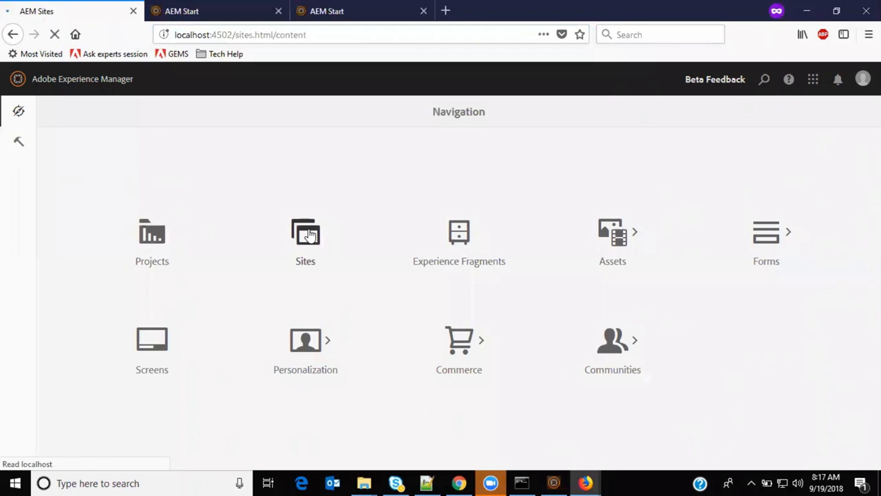
pyautogui.click(305, 231)
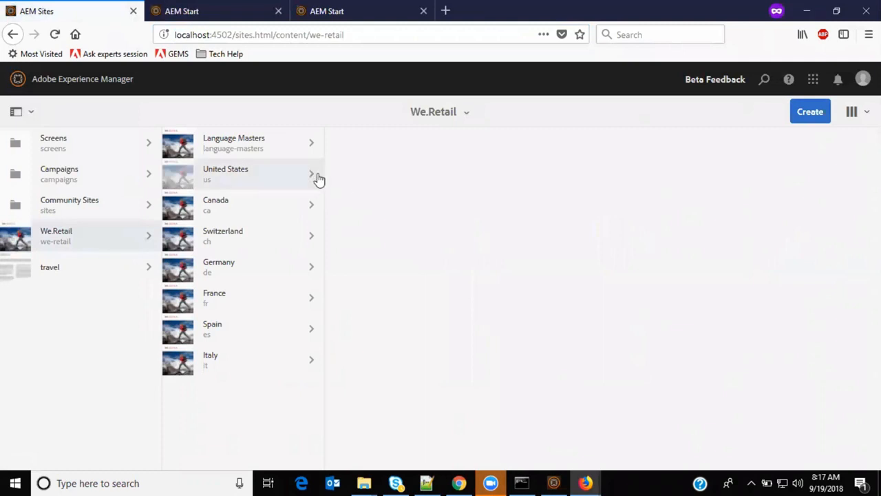
pyautogui.click(311, 173)
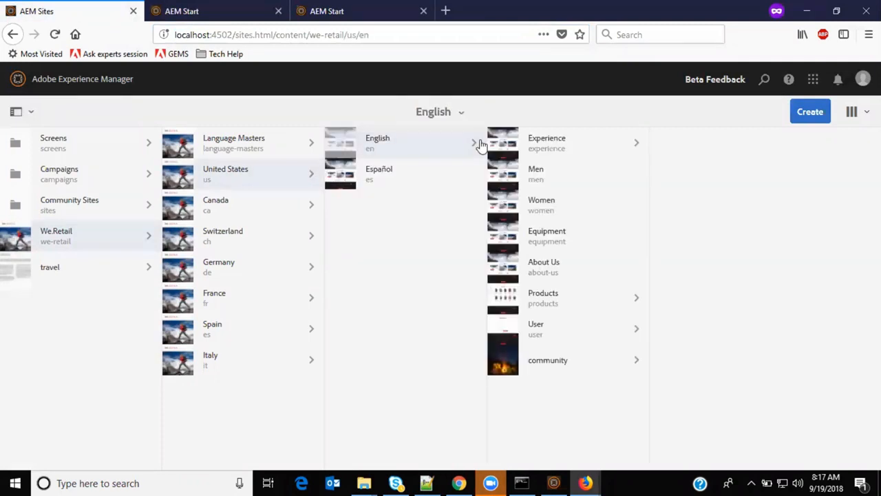
pyautogui.moveTo(502, 174)
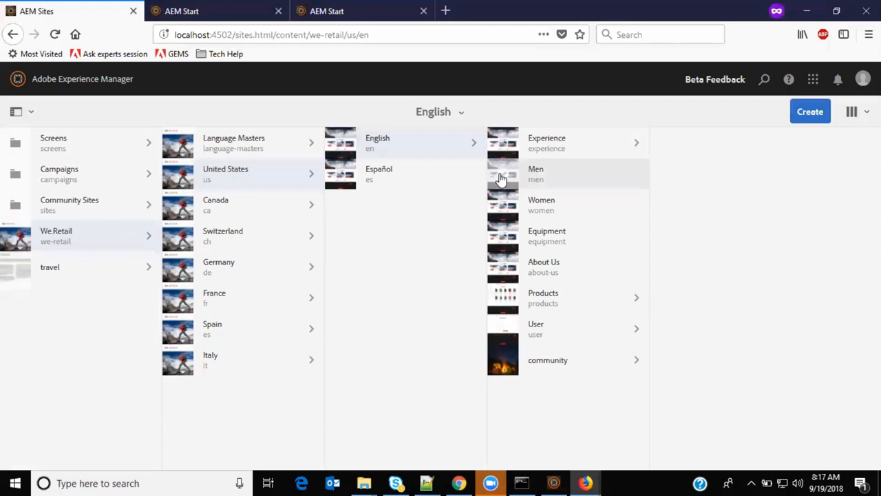
pyautogui.click(503, 173)
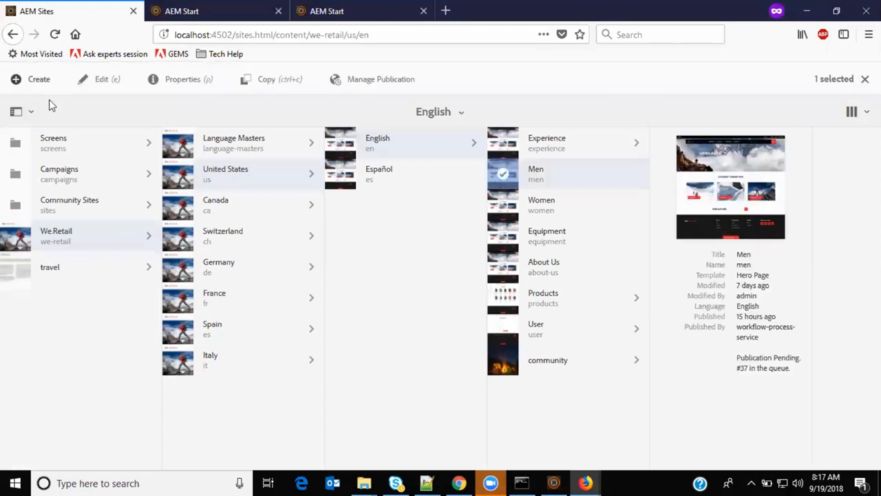
# - Begin creating a workflow for the selected Men page via Create > Workflow
pyautogui.click(22, 110)
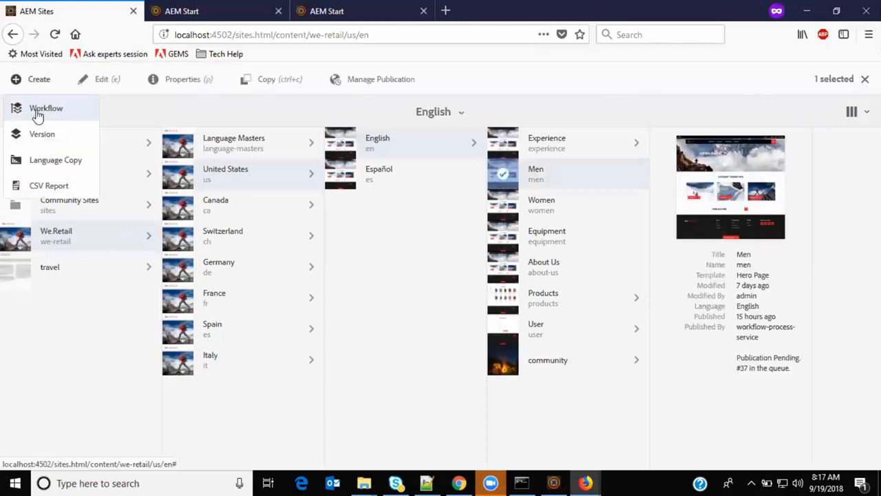
pyautogui.click(46, 107)
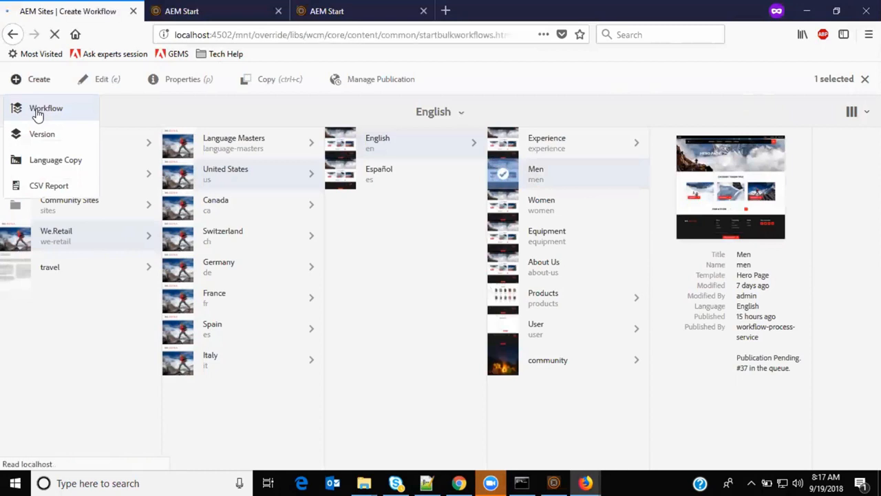
# - Choose ContentApprovalDemo as the workflow model in the Create Workflow form
pyautogui.click(46, 107)
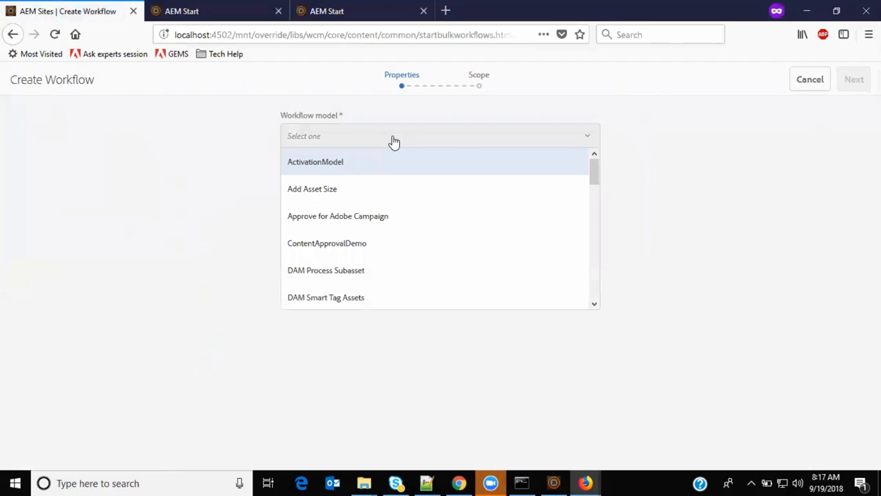
pyautogui.moveTo(402, 160)
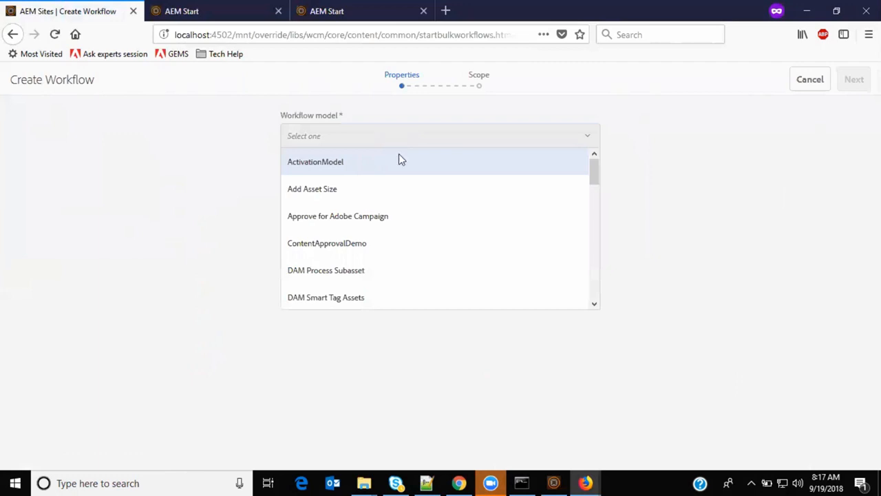
pyautogui.moveTo(404, 190)
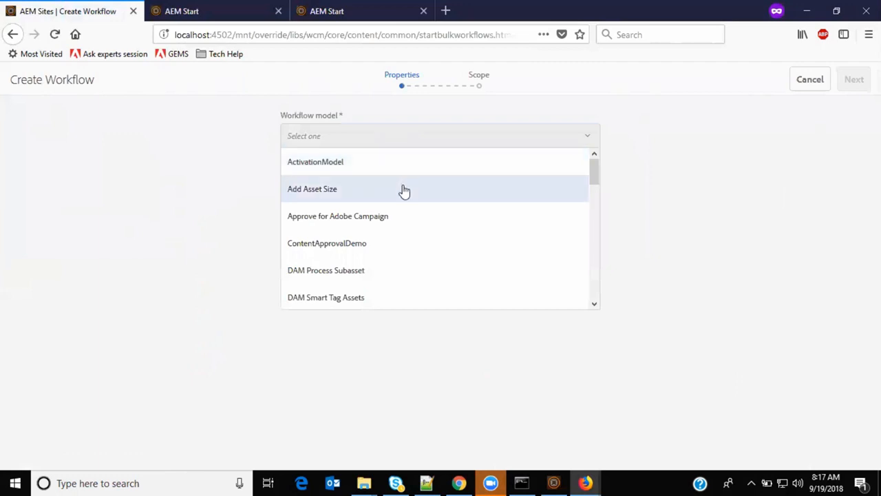
pyautogui.click(327, 242)
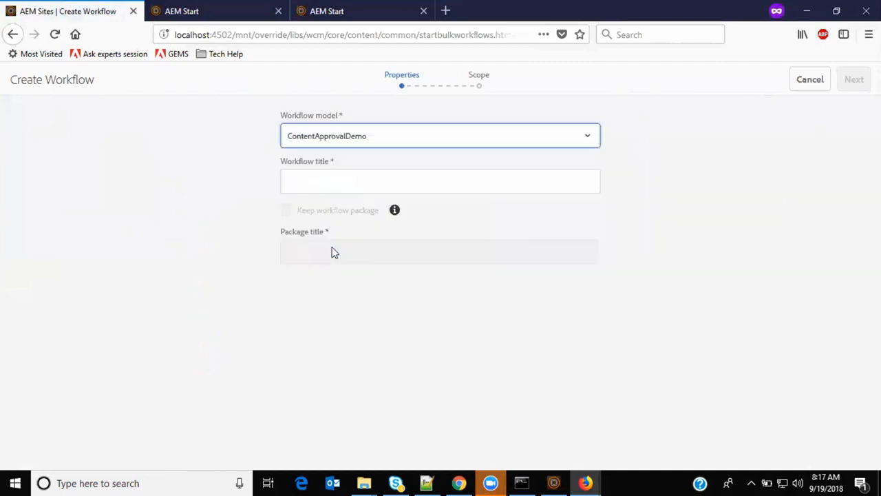
# - Enter ReviewTheContent as the workflow title
pyautogui.click(441, 182)
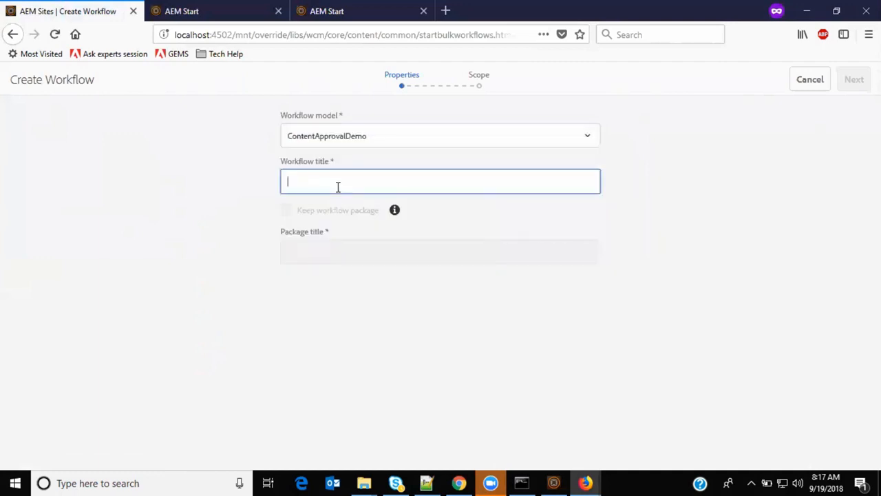
pyautogui.write('Rev')
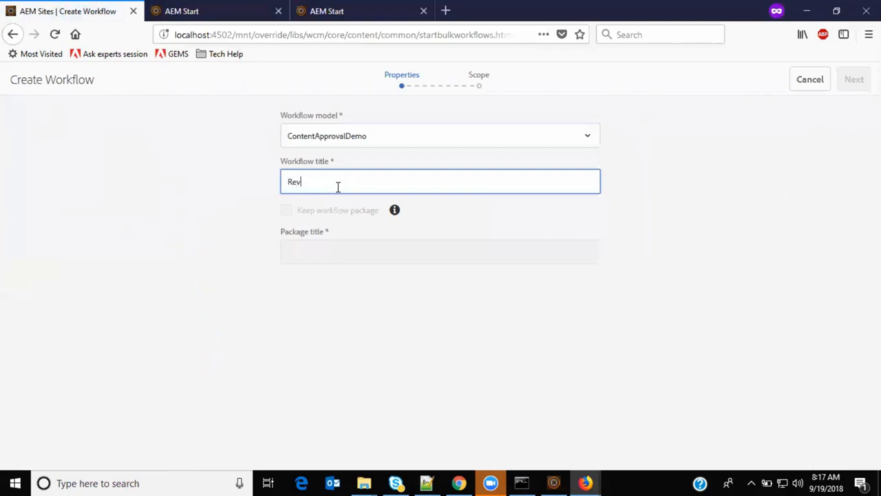
pyautogui.write('iewThe')
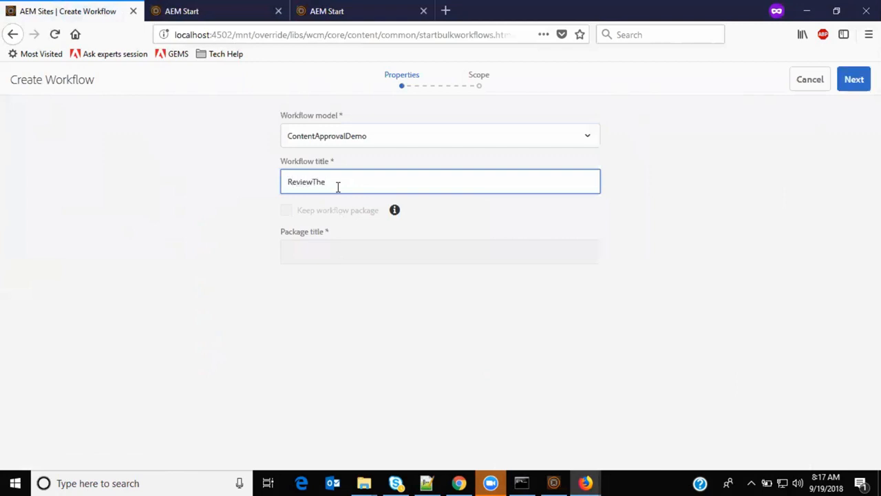
pyautogui.write('Content')
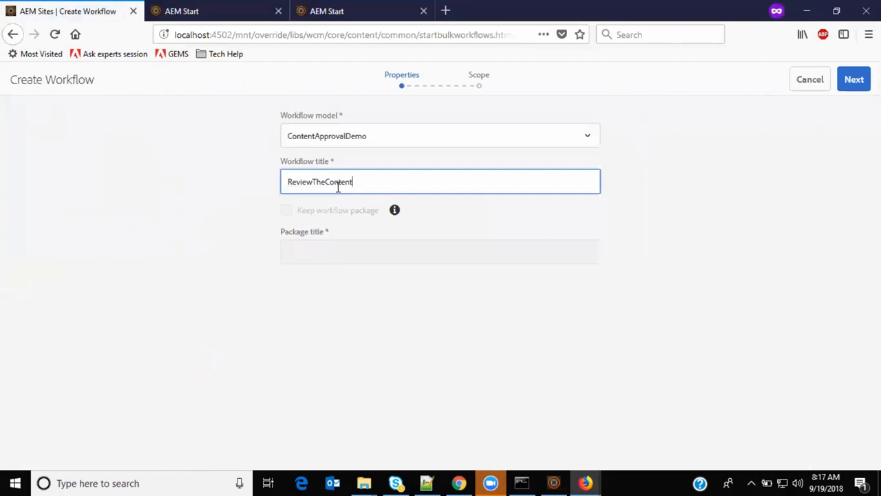
pyautogui.moveTo(449, 201)
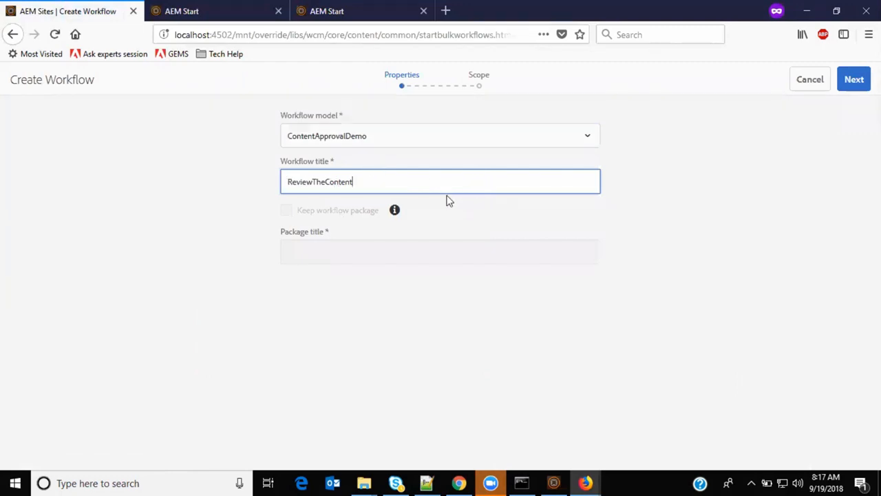
# - Scope the workflow to the Men page and create the ReviewTheContent workflow
pyautogui.click(854, 78)
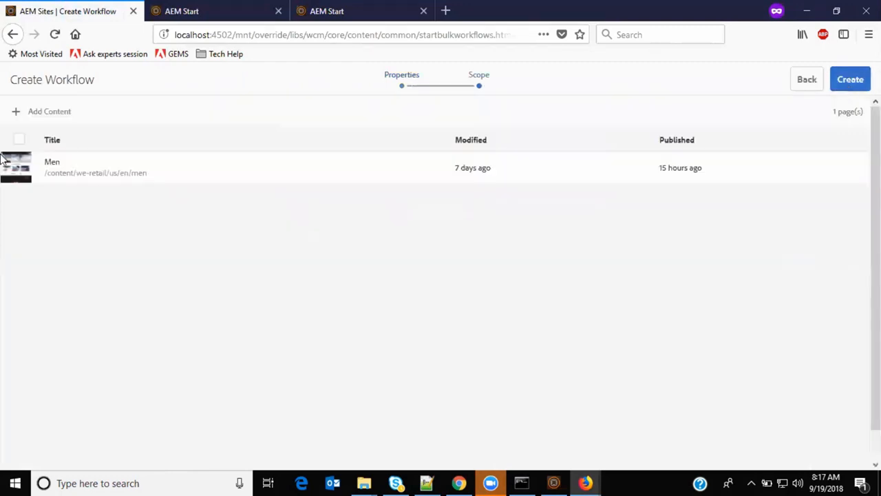
pyautogui.click(19, 168)
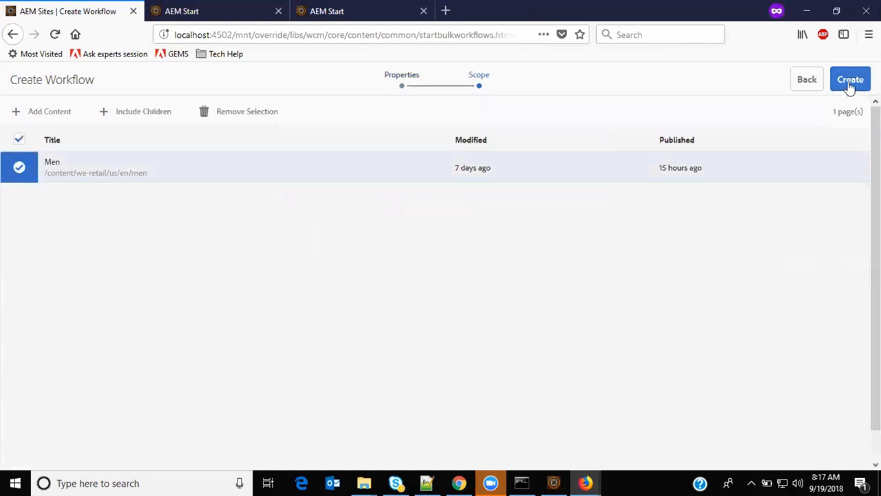
pyautogui.moveTo(138, 137)
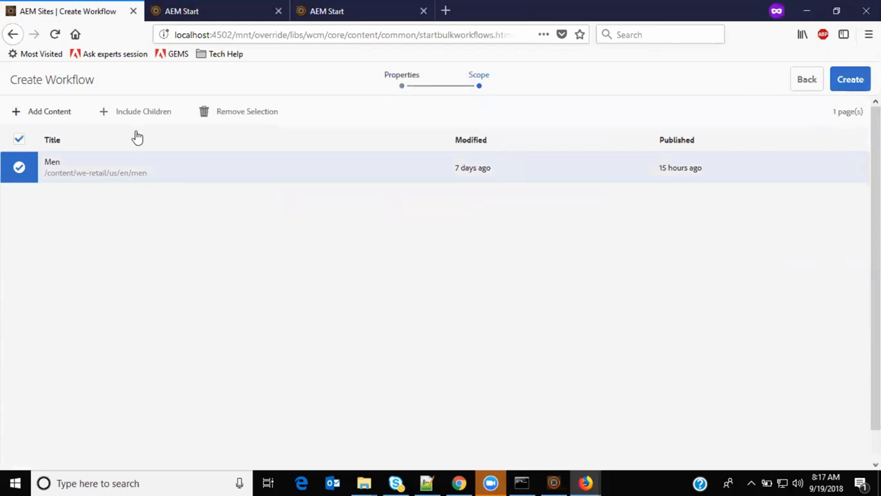
pyautogui.moveTo(273, 124)
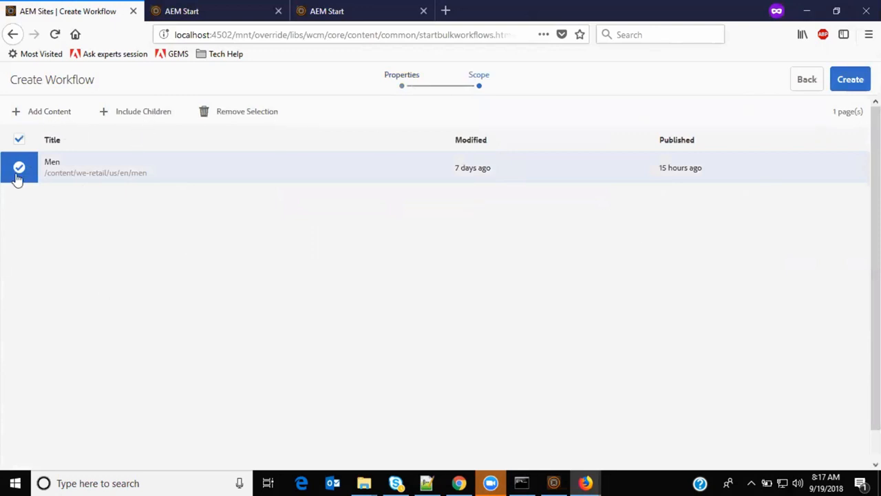
pyautogui.moveTo(851, 79)
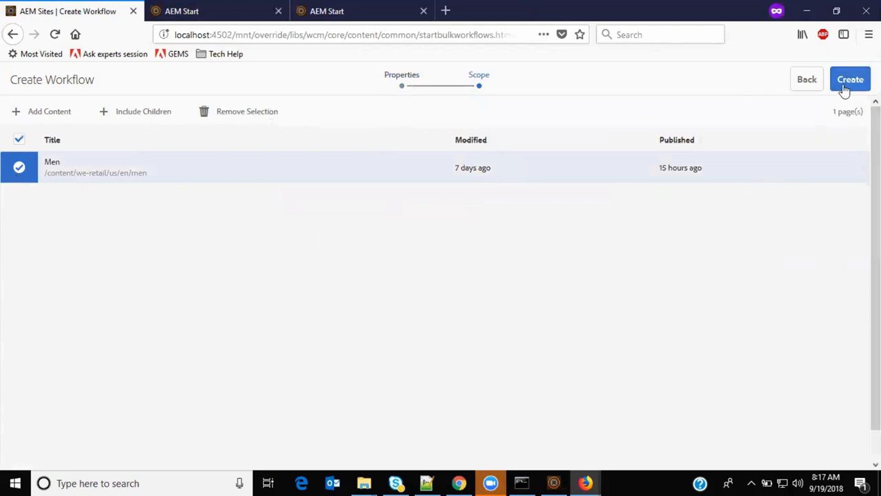
pyautogui.click(851, 78)
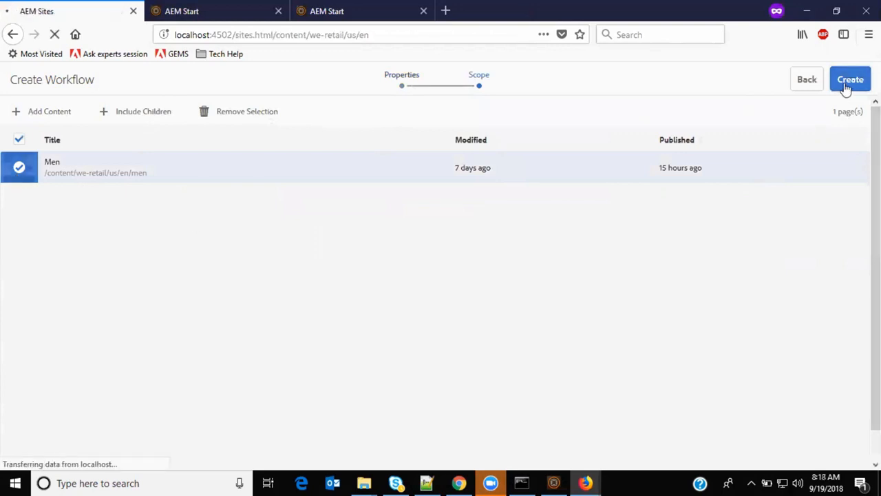
pyautogui.click(851, 79)
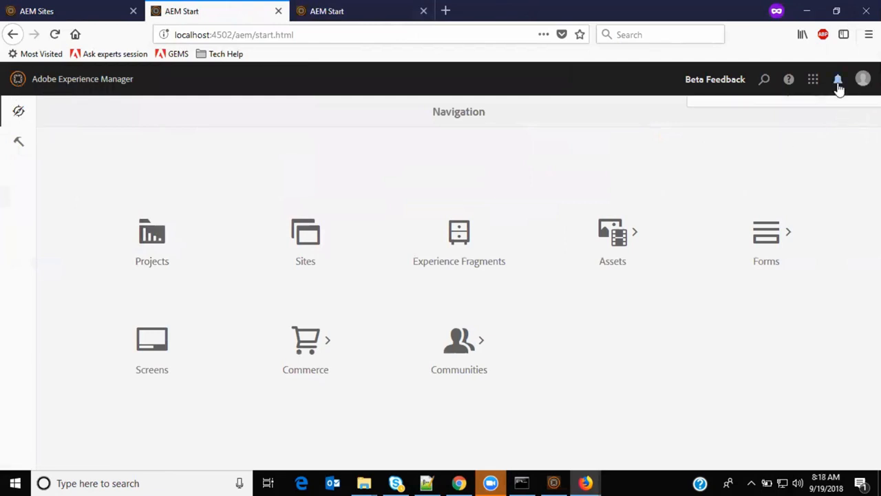
# - Reach the Workflow Instances console listing ReviewTheContent running on the Men page
pyautogui.click(837, 79)
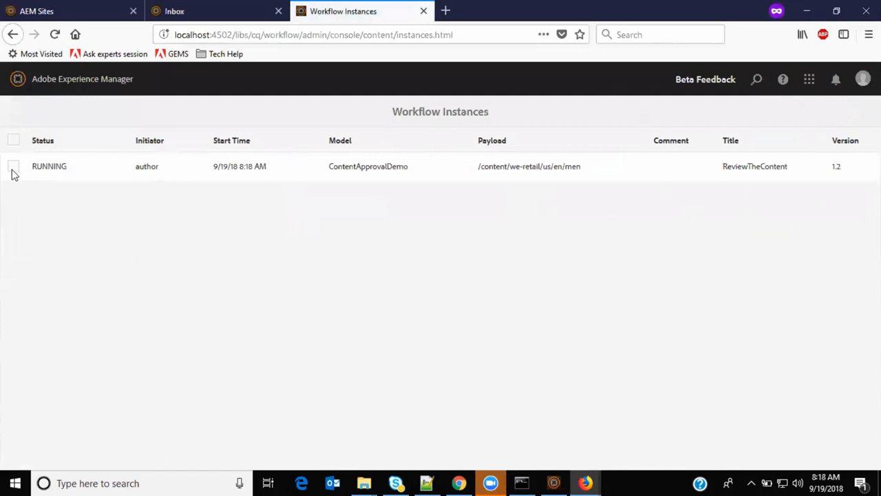
pyautogui.click(862, 79)
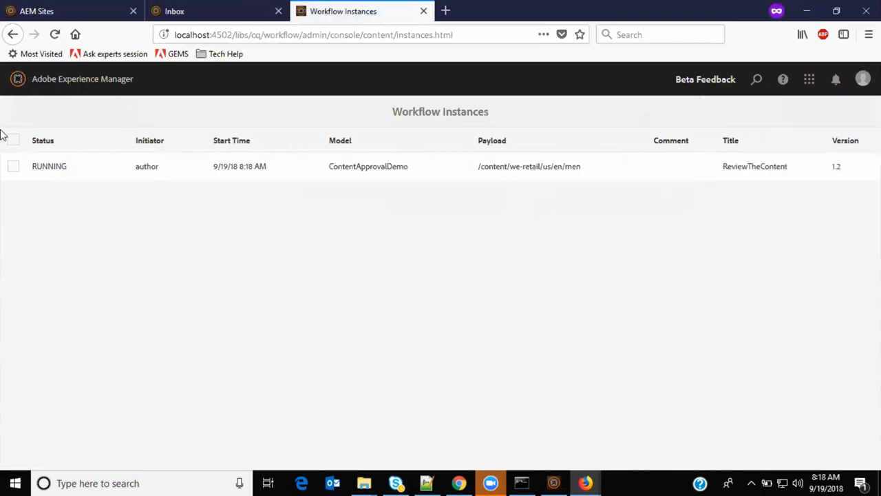
pyautogui.moveTo(17, 171)
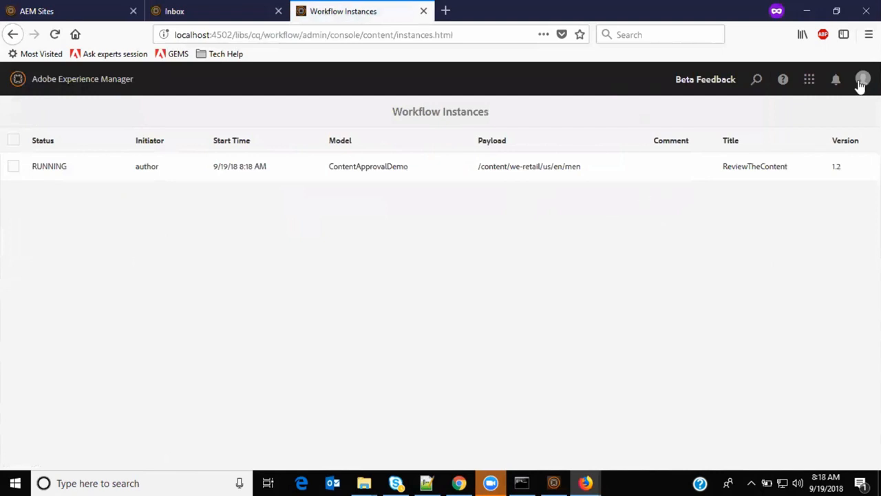
# - Sign out of the author account and sign back in as the editor user
pyautogui.click(863, 79)
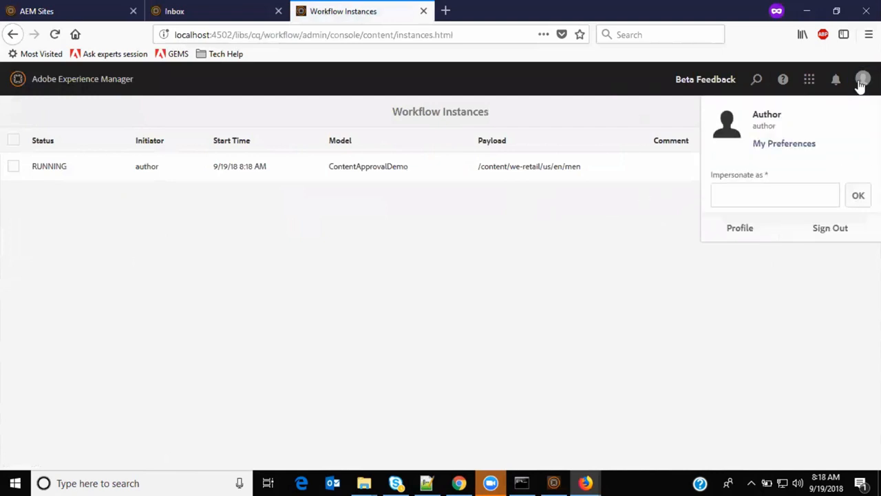
pyautogui.moveTo(830, 229)
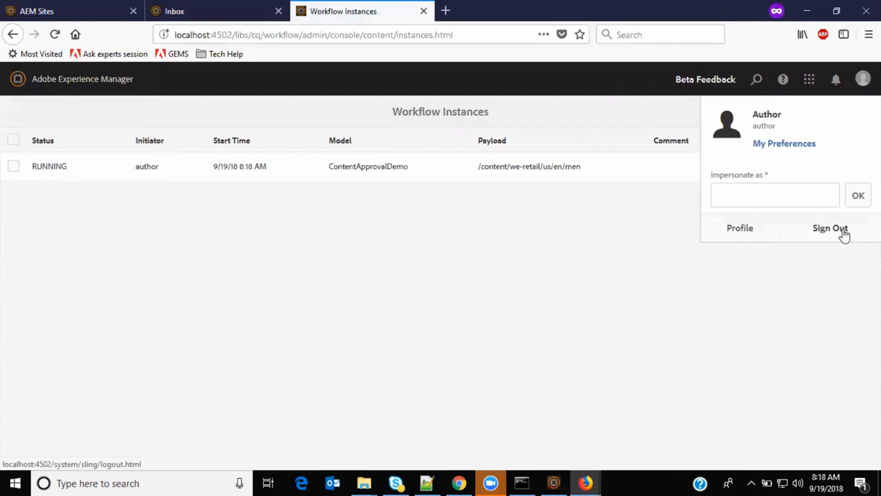
pyautogui.click(830, 227)
pyautogui.write('e')
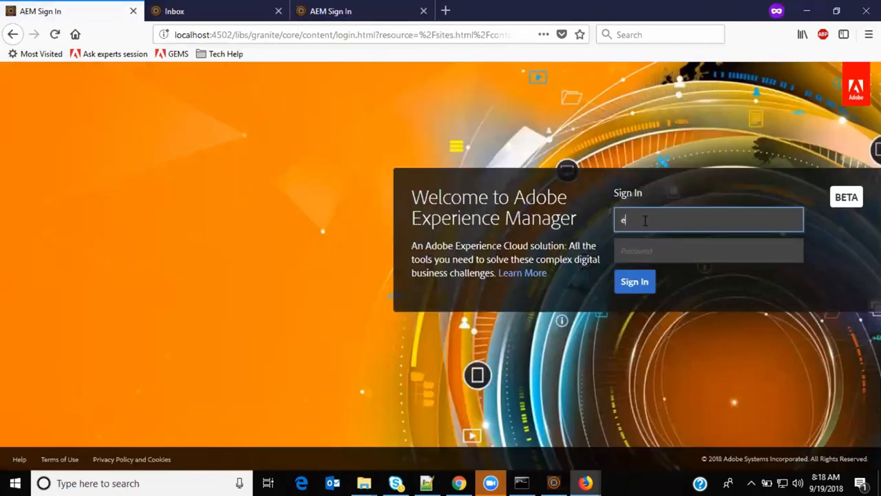
pyautogui.write('ditor')
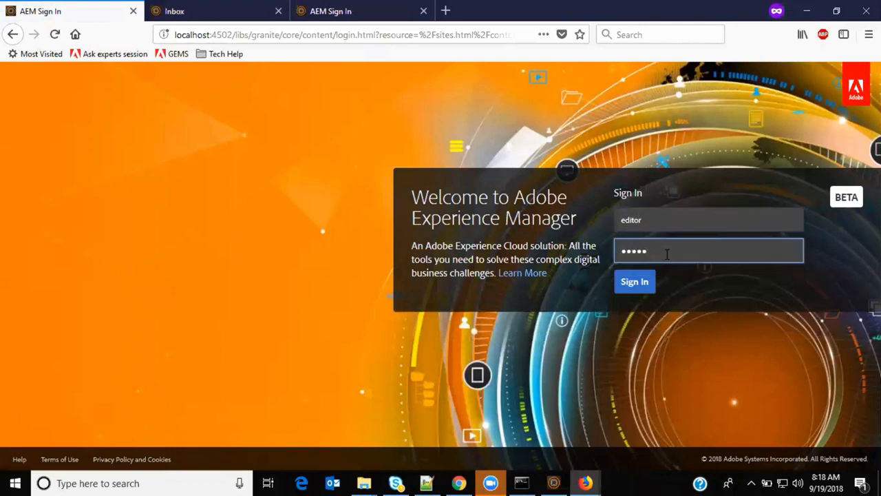
pyautogui.click(634, 281)
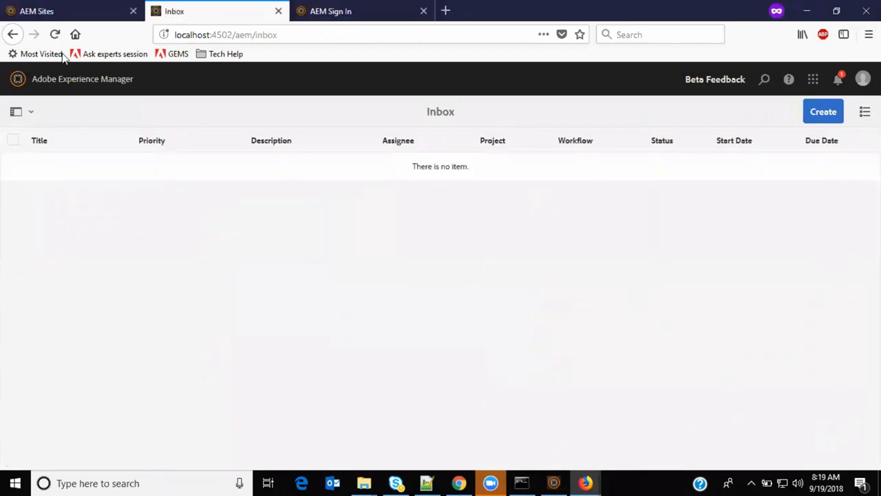
# - Refresh the Inbox and select the Validate Content task from ReviewTheContent
pyautogui.click(56, 35)
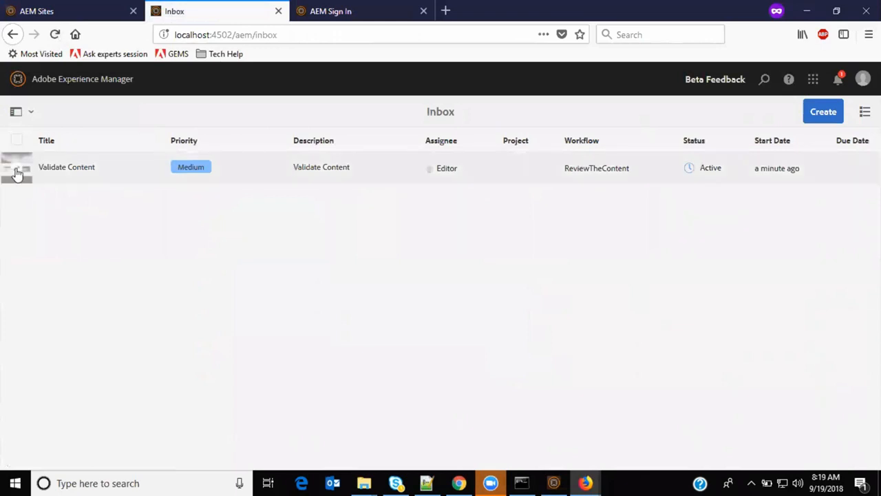
pyautogui.click(17, 168)
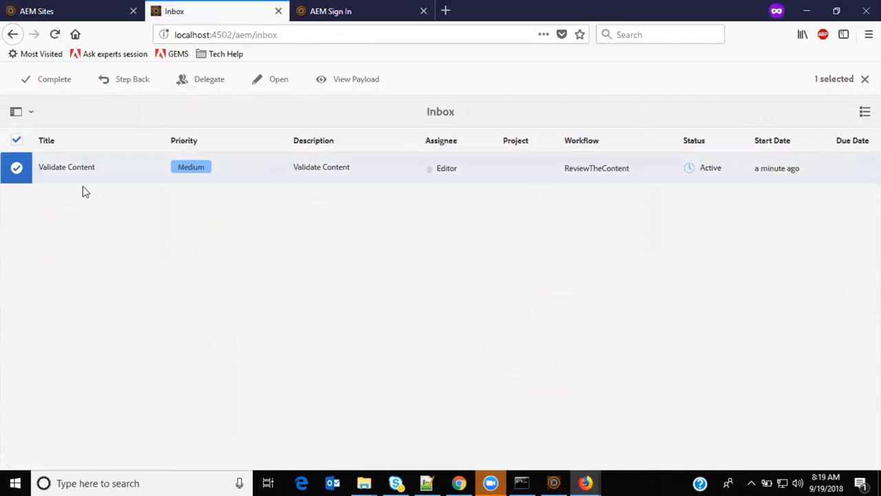
pyautogui.moveTo(372, 11)
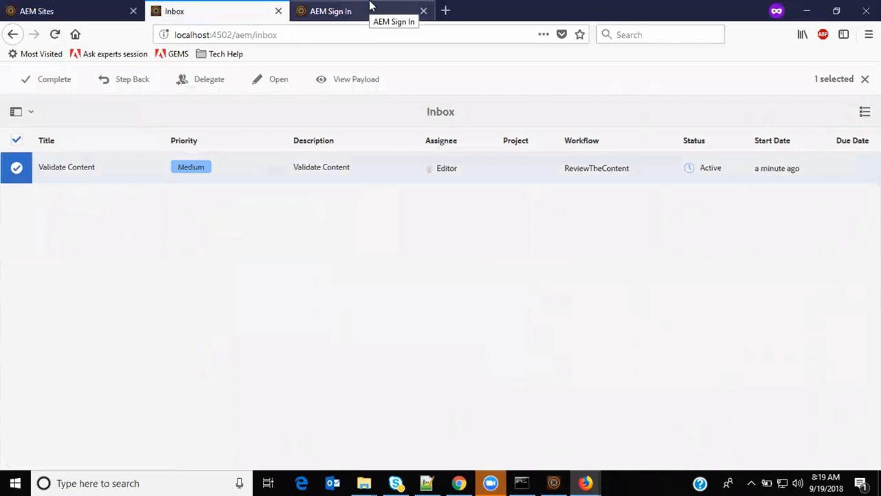
# - Check the Workflow Instances list on the other tab, then return to the Inbox
pyautogui.click(331, 11)
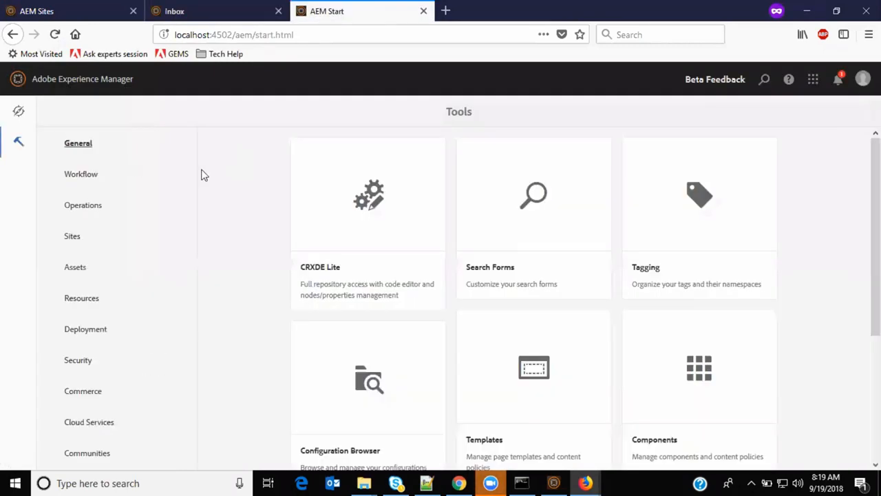
pyautogui.click(81, 173)
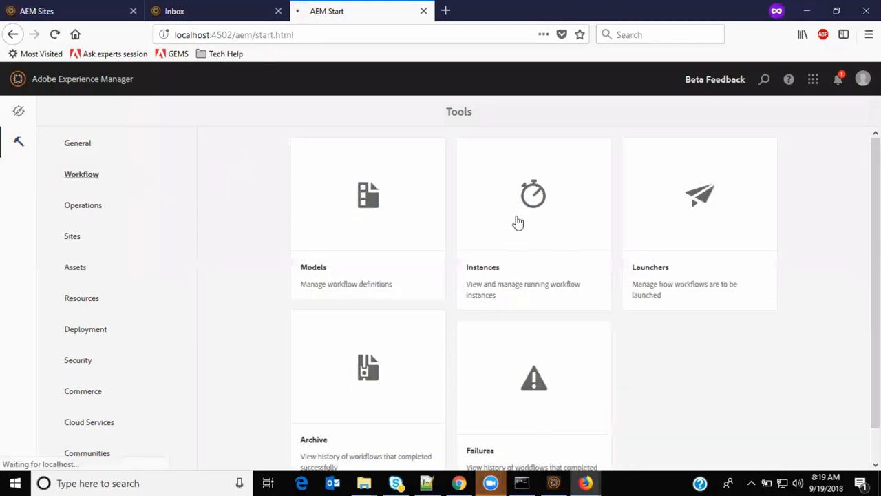
pyautogui.click(534, 220)
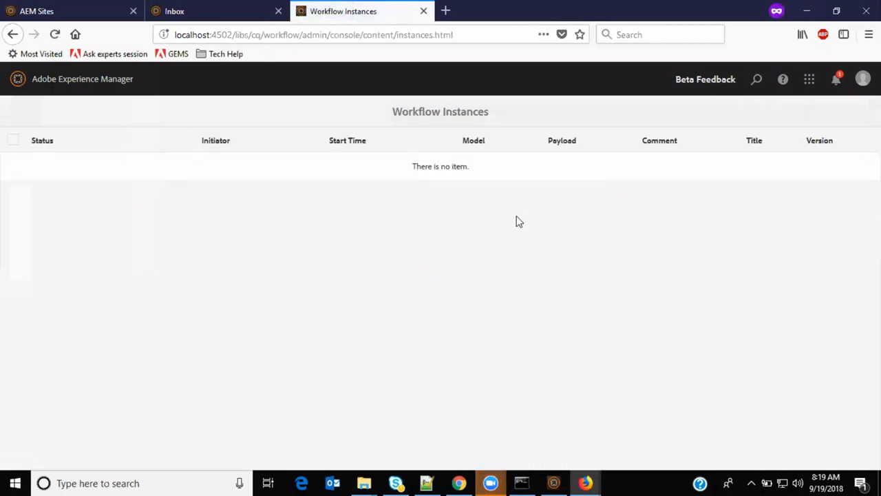
pyautogui.moveTo(524, 212)
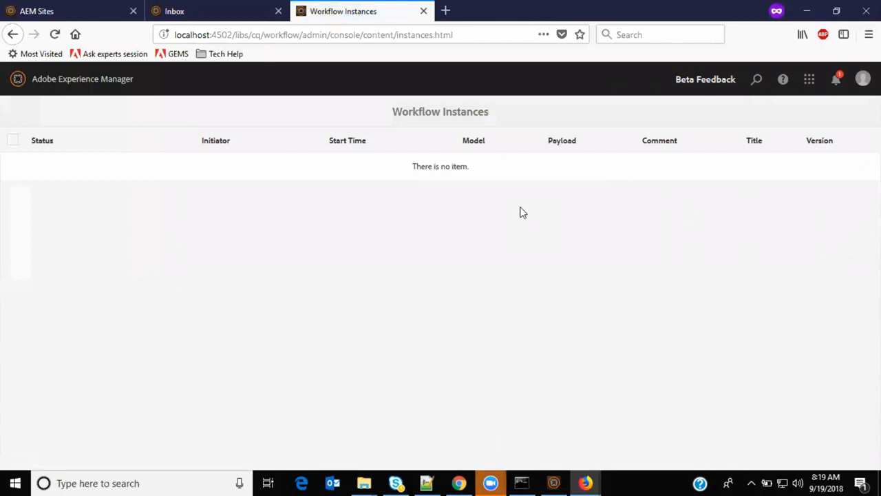
pyautogui.moveTo(254, 264)
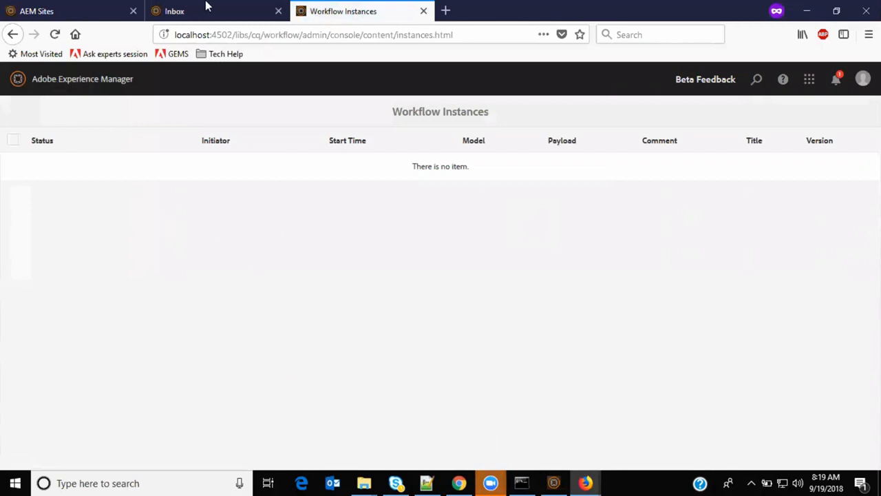
pyautogui.click(173, 11)
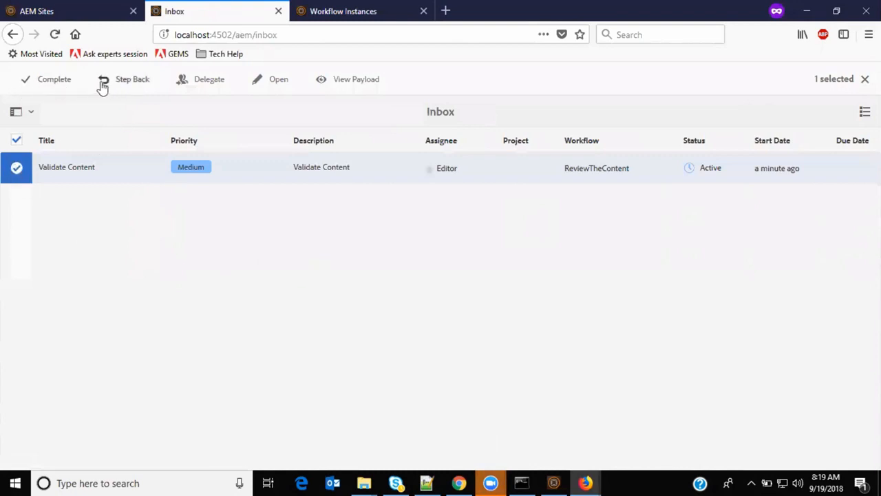
pyautogui.moveTo(165, 85)
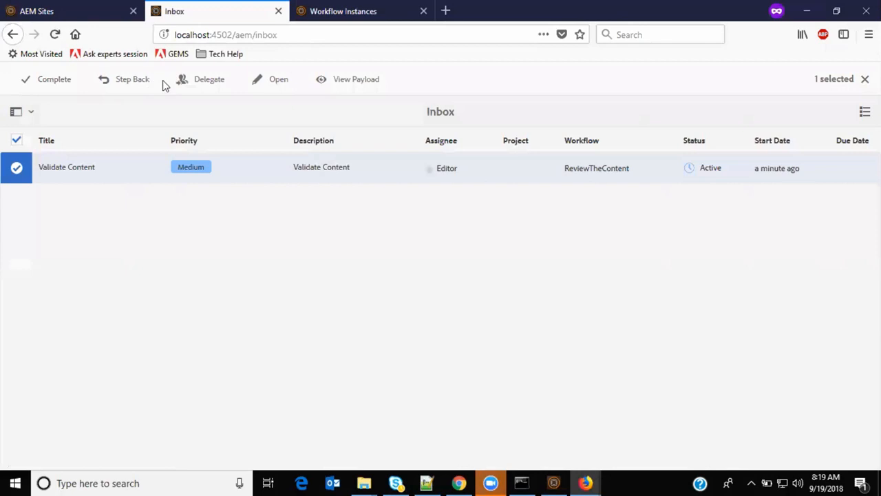
pyautogui.moveTo(273, 95)
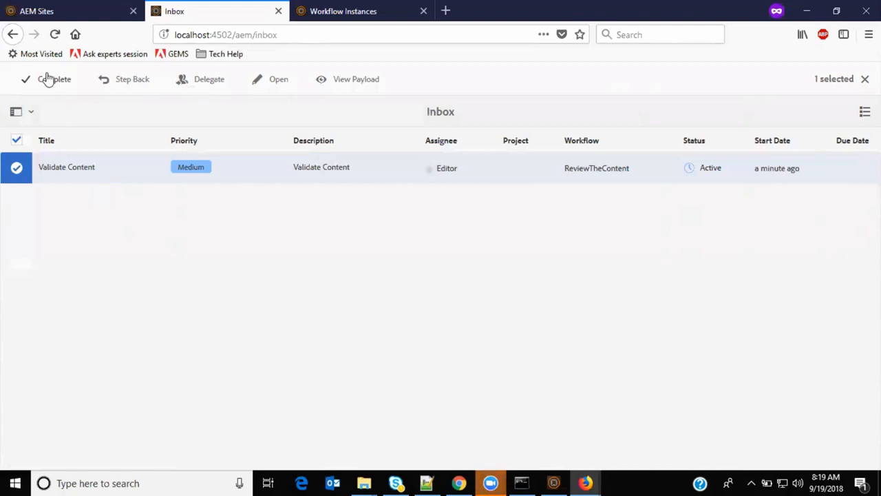
# - Open the Complete Work Item dialog for the Validate Content task
pyautogui.click(55, 78)
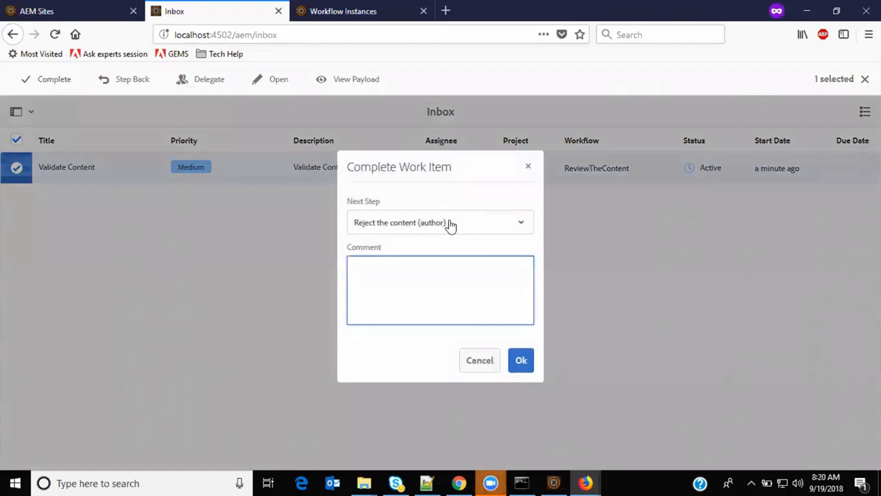
# - Choose 'For legal review (legal)' as the next workflow step
pyautogui.click(440, 222)
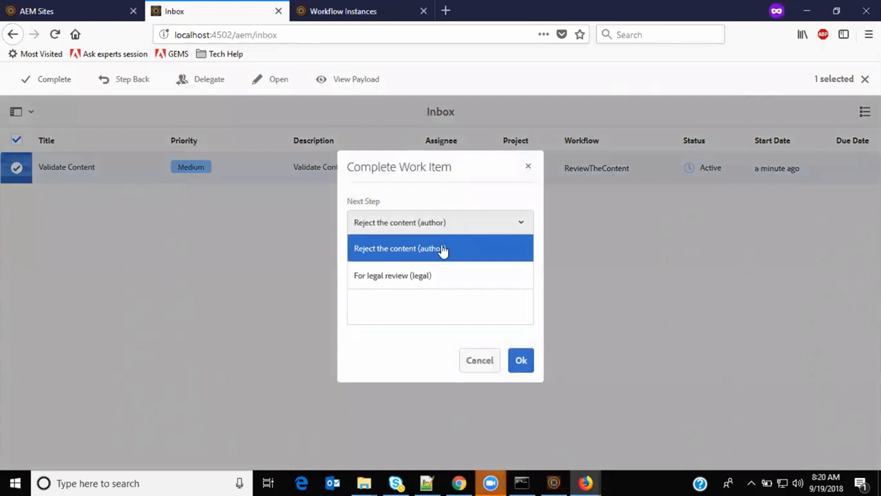
pyautogui.moveTo(402, 275)
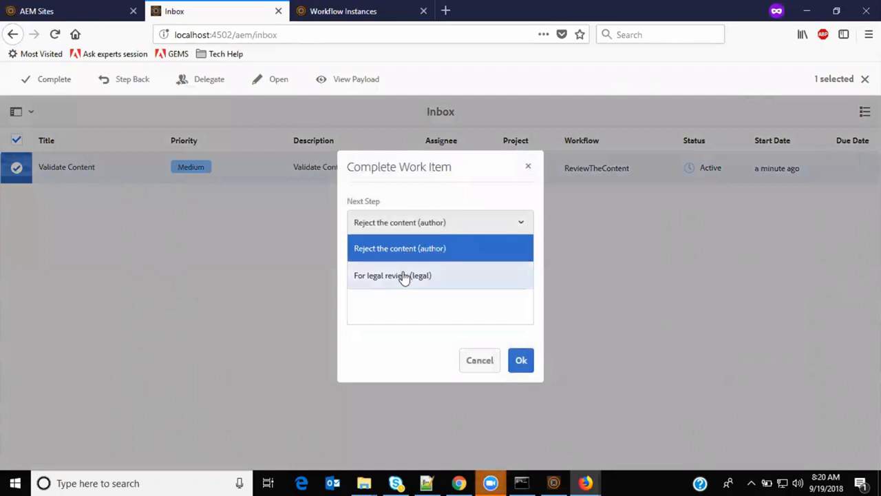
pyautogui.click(392, 275)
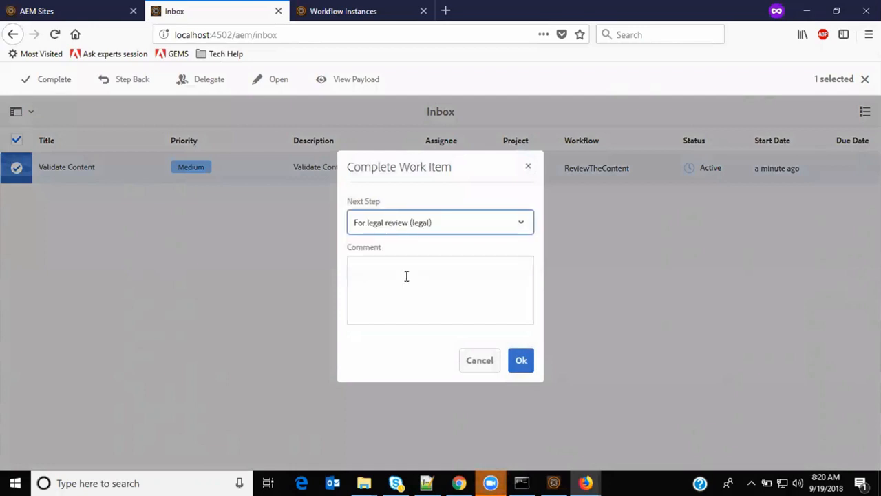
# - Add the comment 'Verified the content. Good to go for legal review' and submit the work item
pyautogui.click(441, 289)
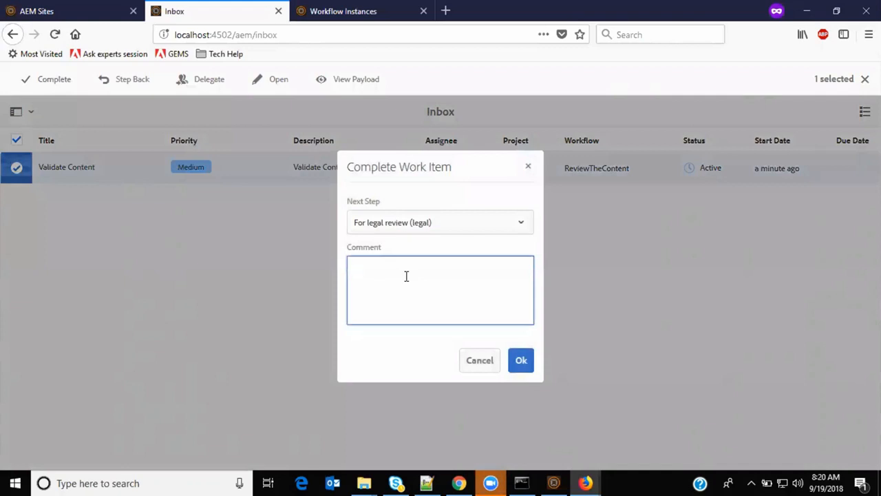
pyautogui.write('Verifie')
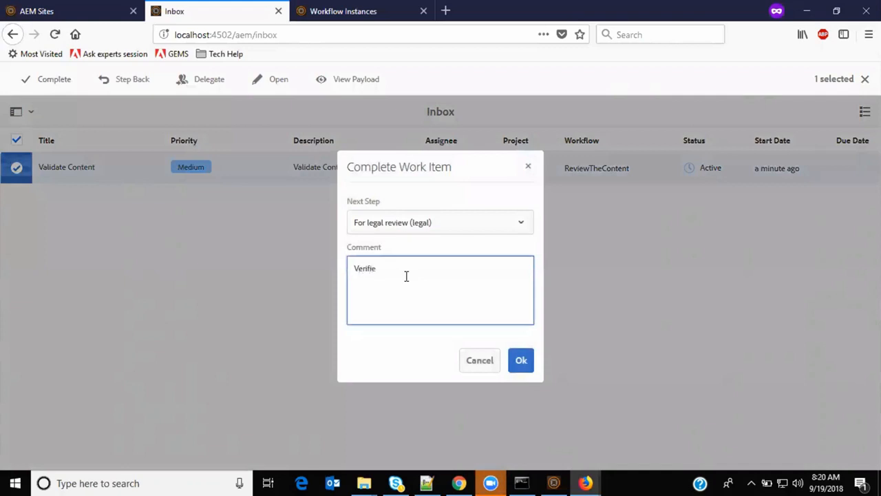
pyautogui.write('d the content')
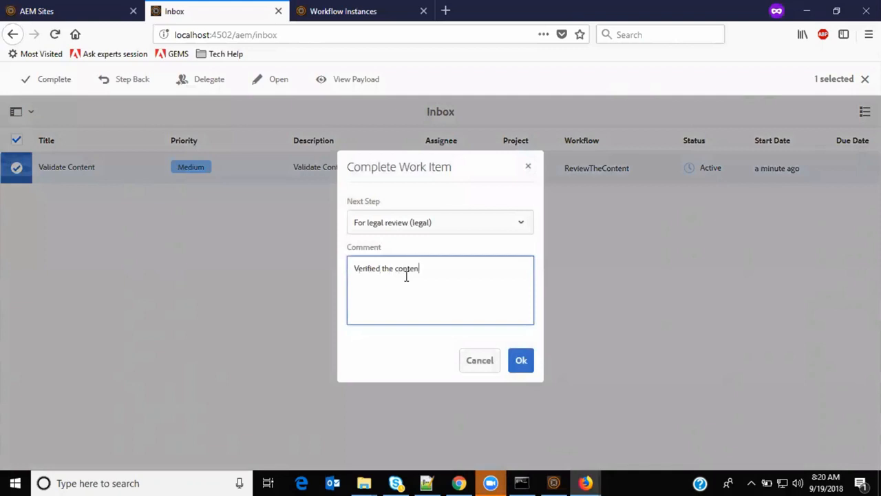
pyautogui.write('. Good to')
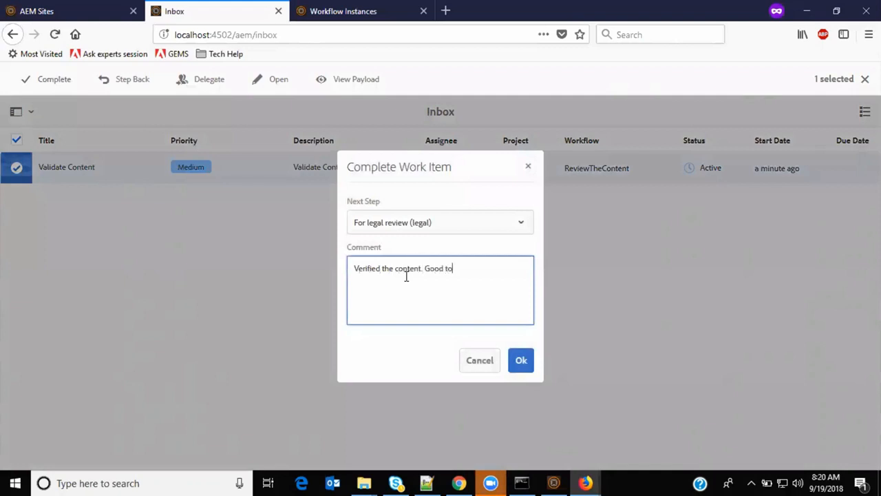
pyautogui.write('go for le')
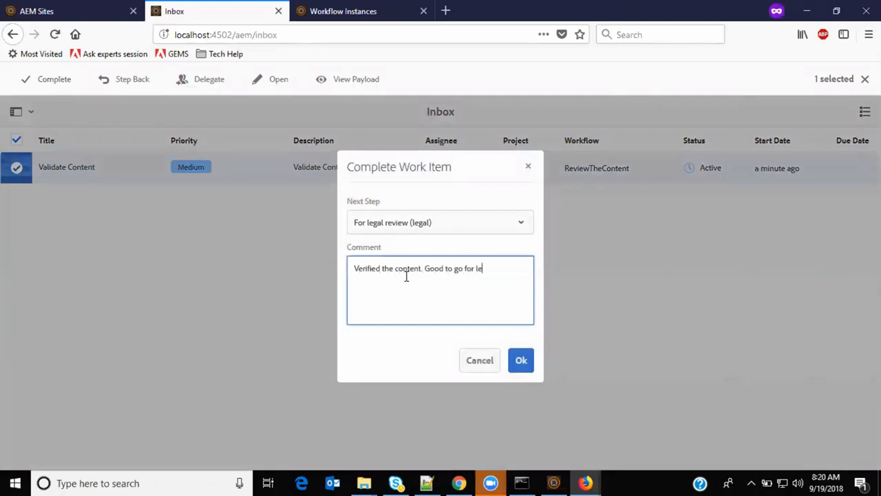
pyautogui.write('gal review')
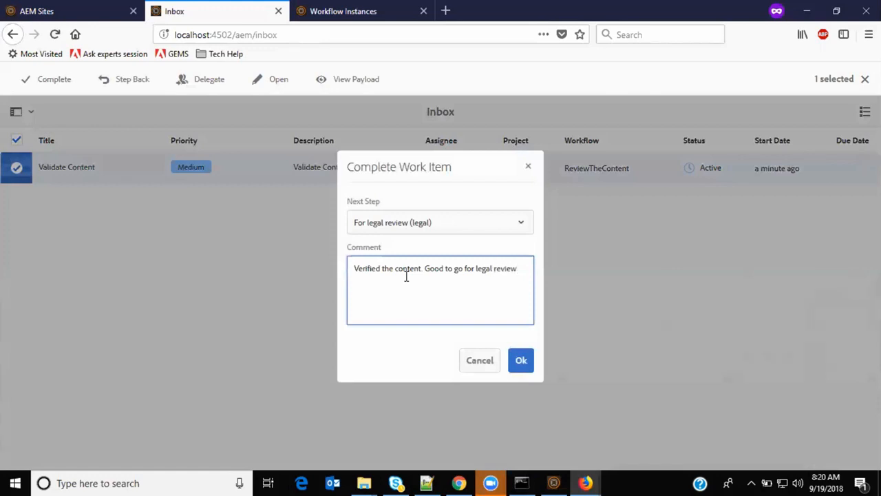
pyautogui.click(521, 359)
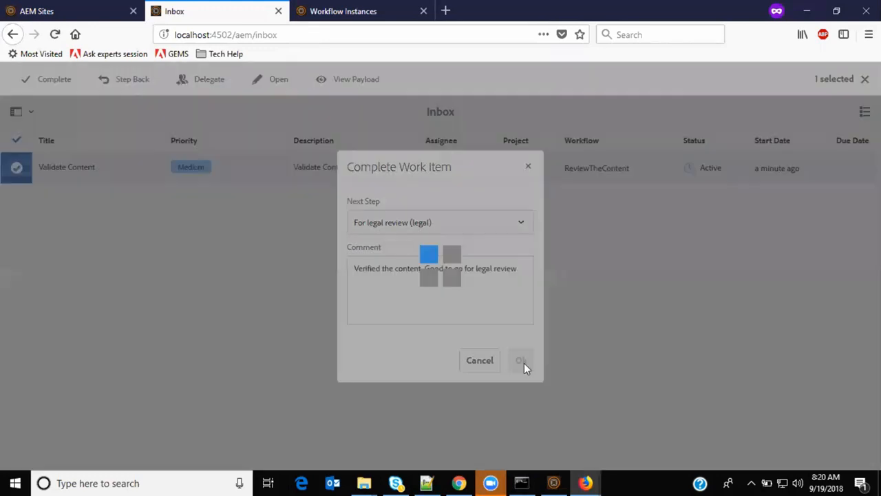
pyautogui.click(520, 361)
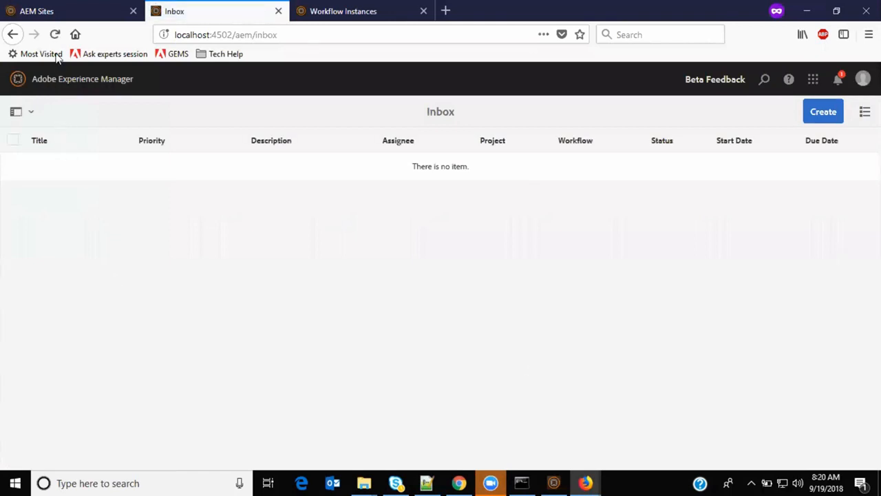
# - Refresh the now-empty Inbox and return to the AEM Sites page
pyautogui.click(55, 34)
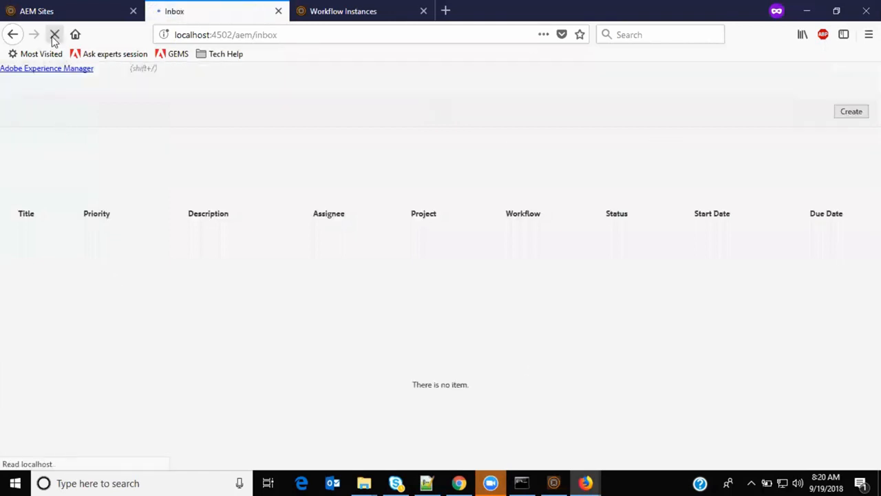
pyautogui.click(55, 35)
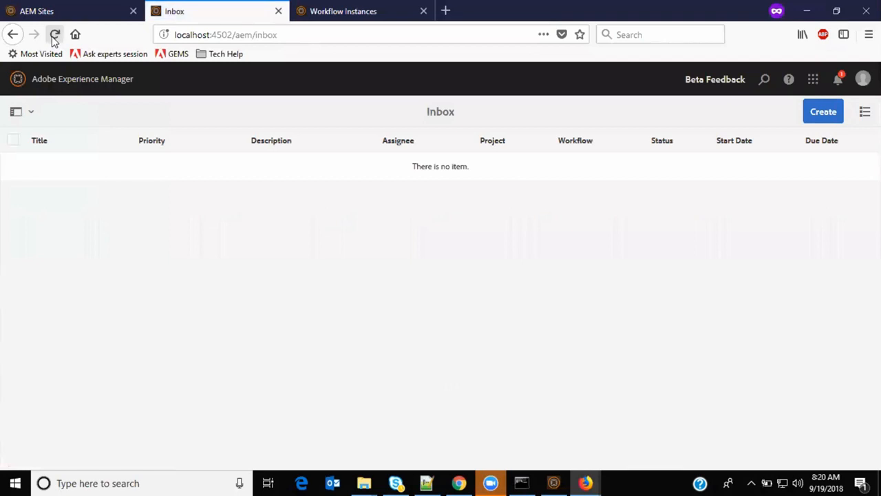
pyautogui.click(35, 11)
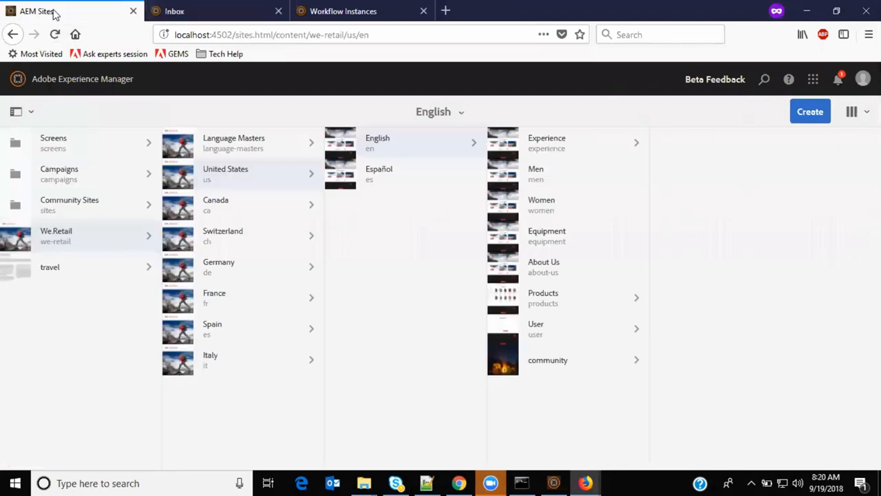
# - Sign out of the Editor account and enter 'legal' as the username
pyautogui.click(862, 79)
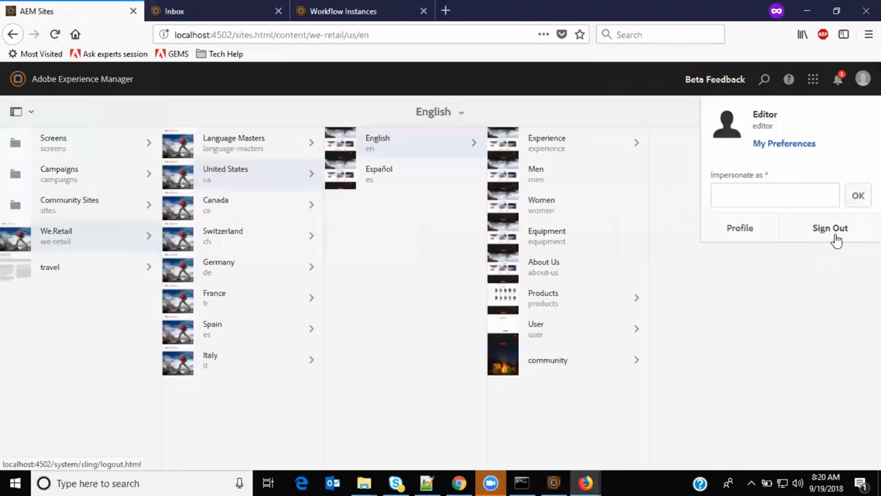
pyautogui.click(830, 228)
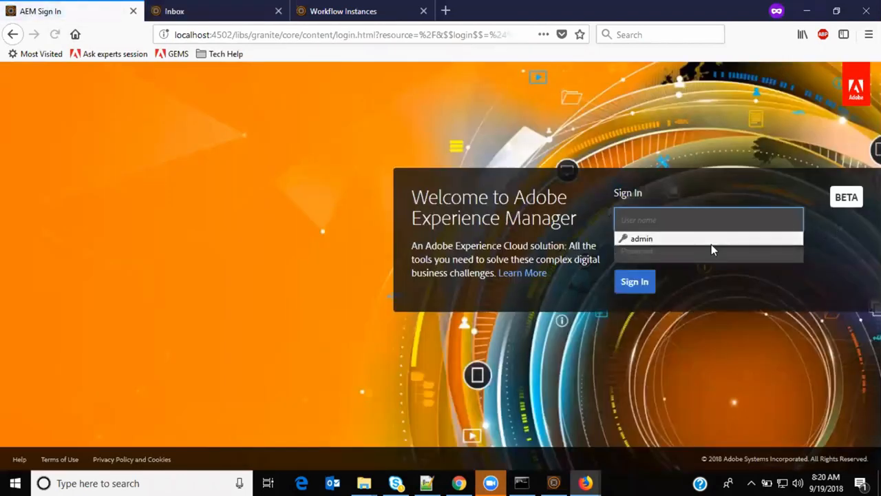
pyautogui.write('legal')
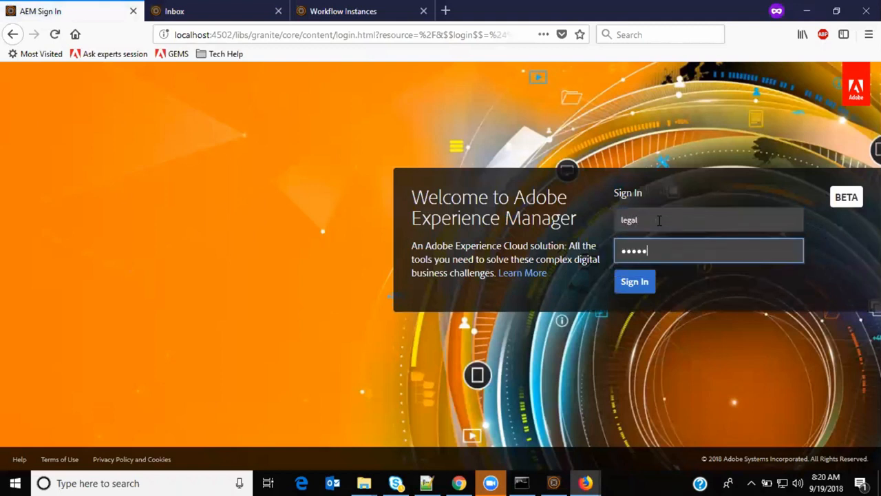
# - Sign in as legal, then refresh the Workflow Instances list, which shows no items
pyautogui.click(634, 281)
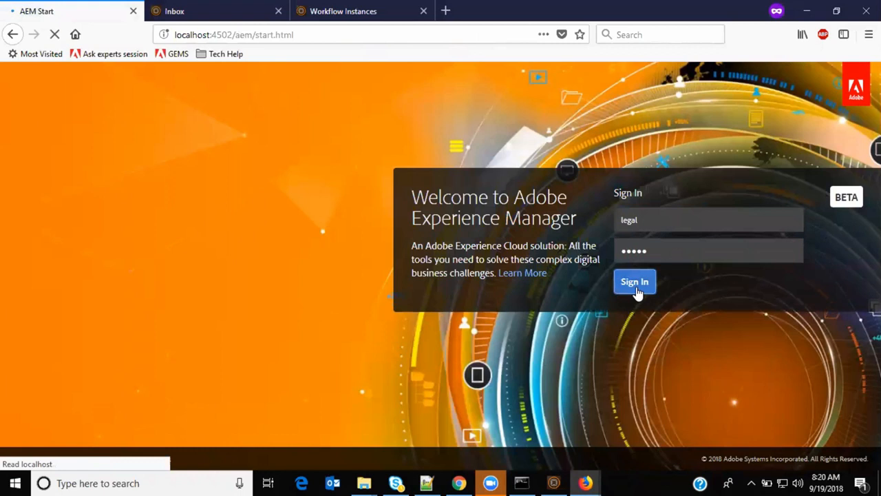
pyautogui.click(633, 281)
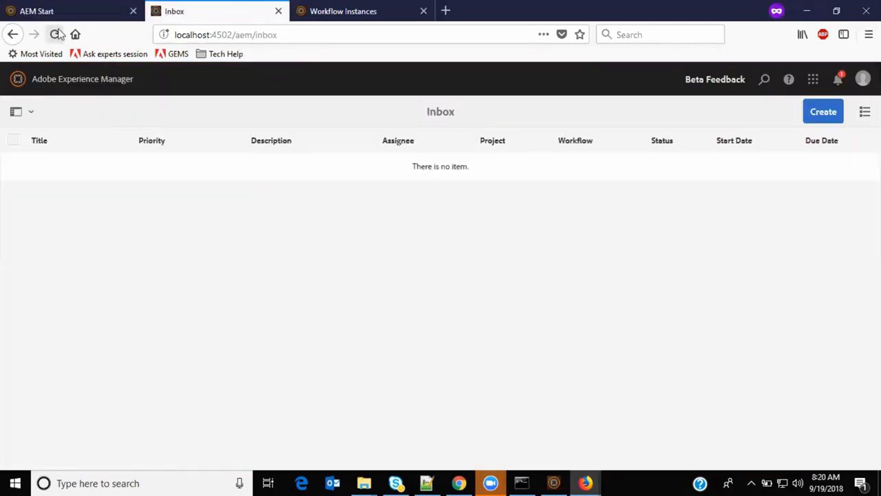
pyautogui.click(343, 11)
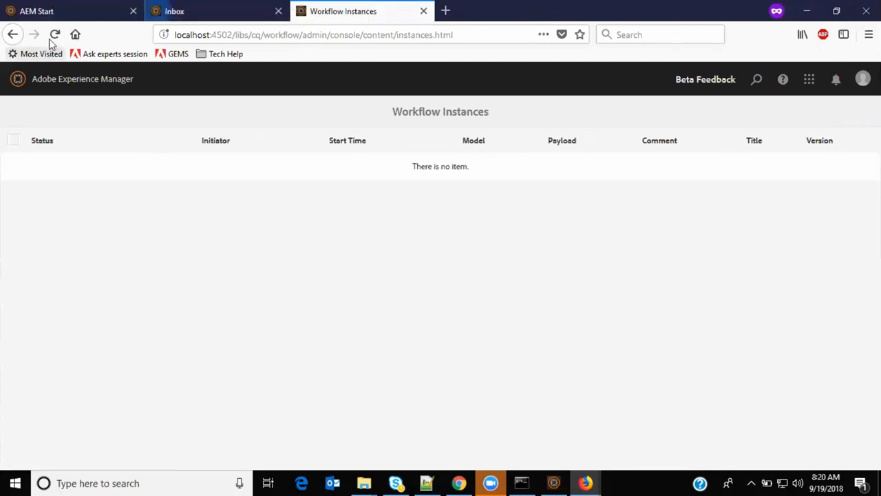
pyautogui.click(55, 34)
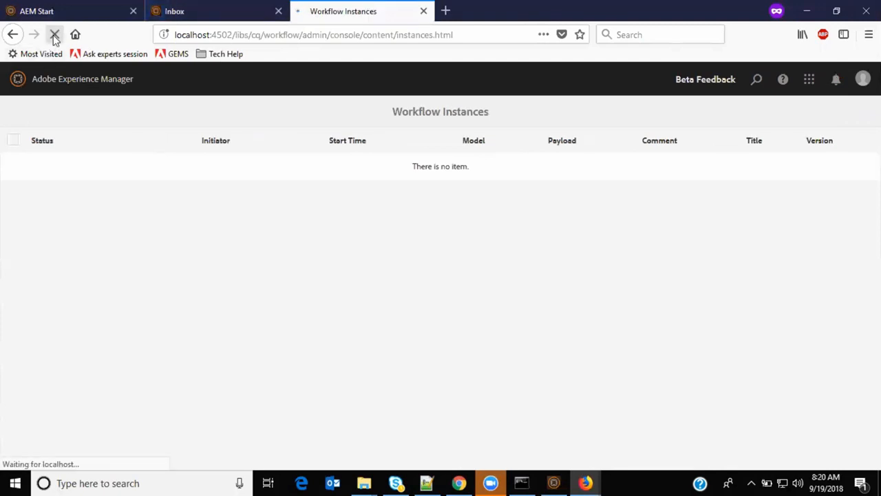
pyautogui.click(55, 34)
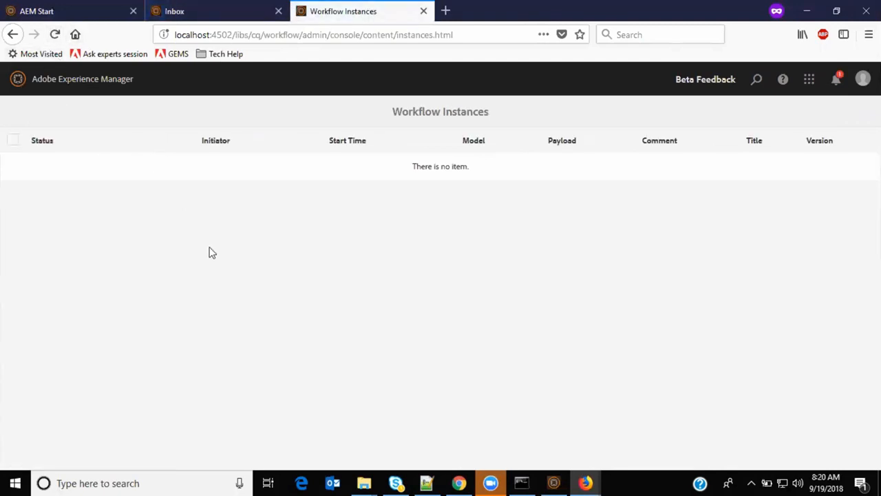
pyautogui.moveTo(223, 260)
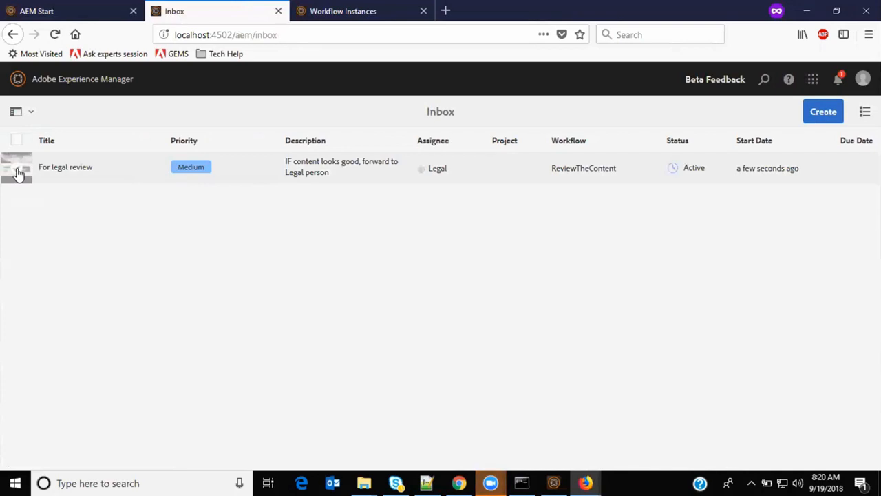
# - Select the 'For legal review' inbox item and start completing it
pyautogui.click(16, 168)
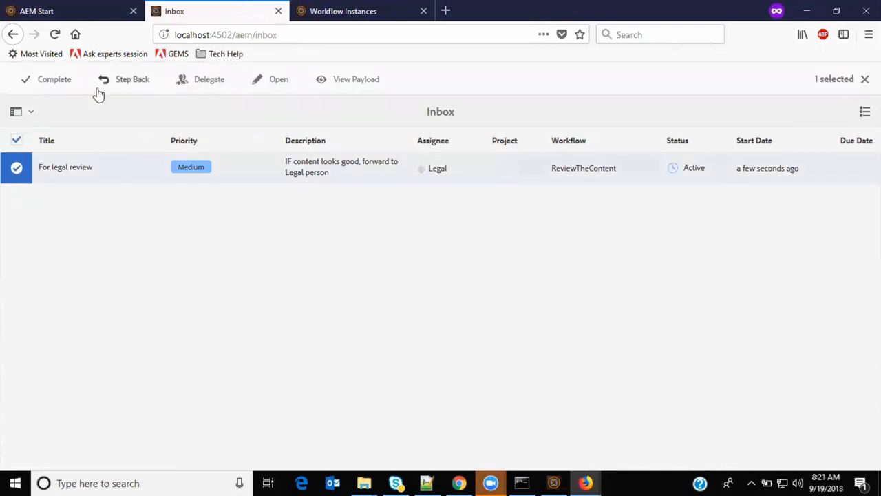
pyautogui.moveTo(337, 110)
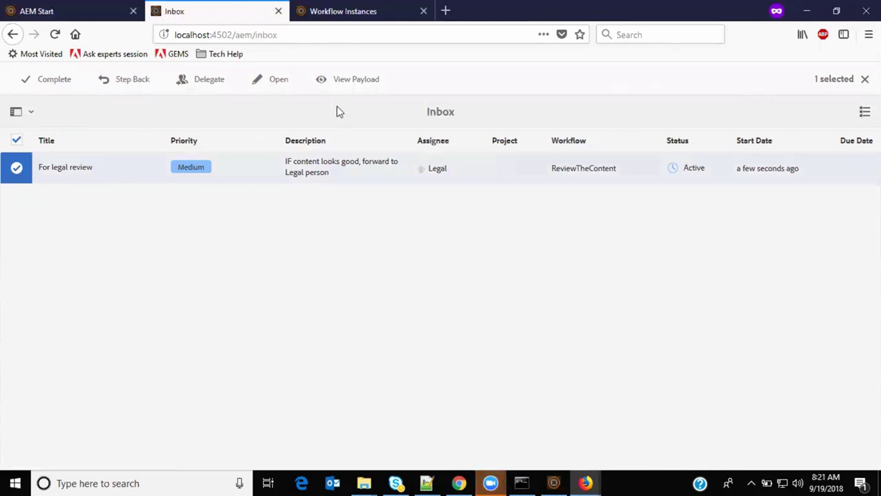
pyautogui.moveTo(54, 79)
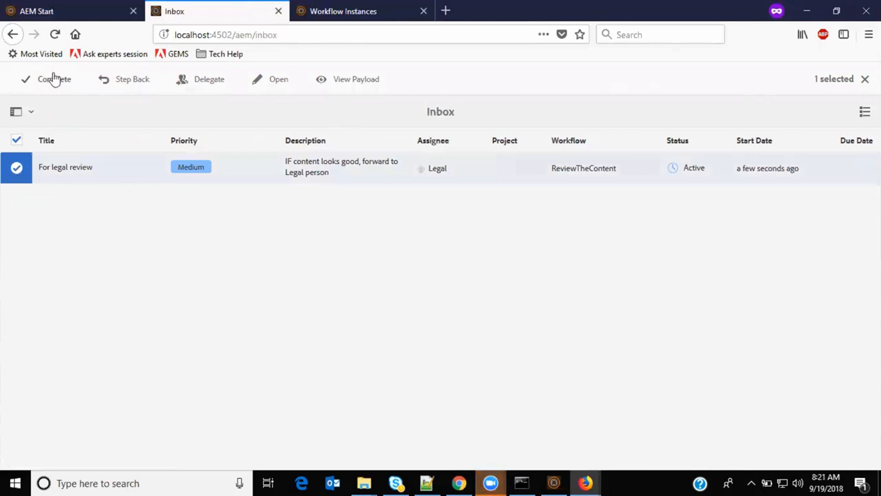
pyautogui.click(54, 79)
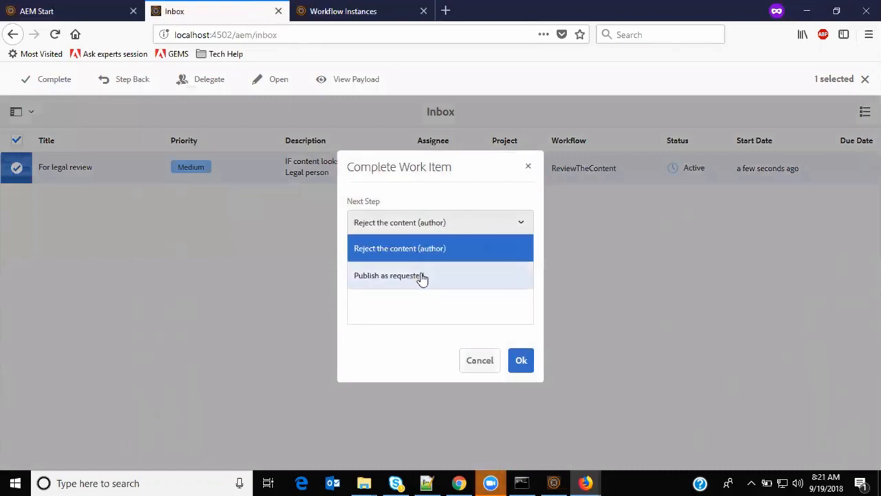
pyautogui.moveTo(438, 248)
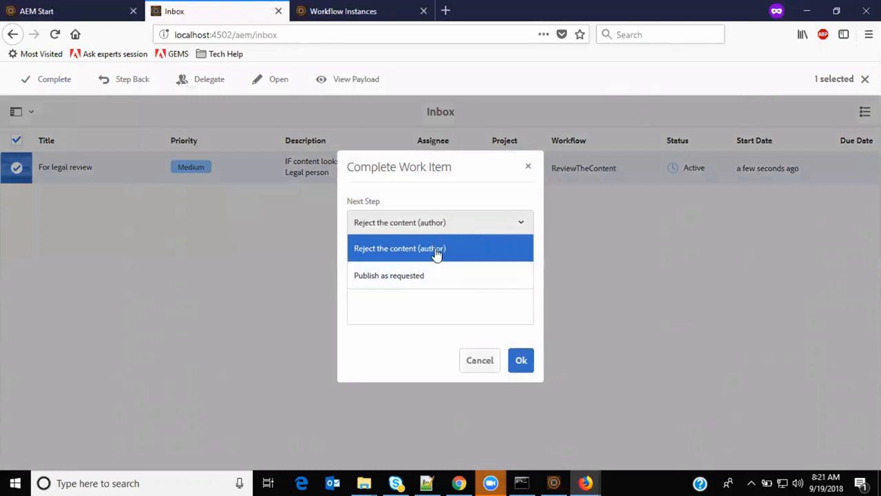
pyautogui.moveTo(422, 278)
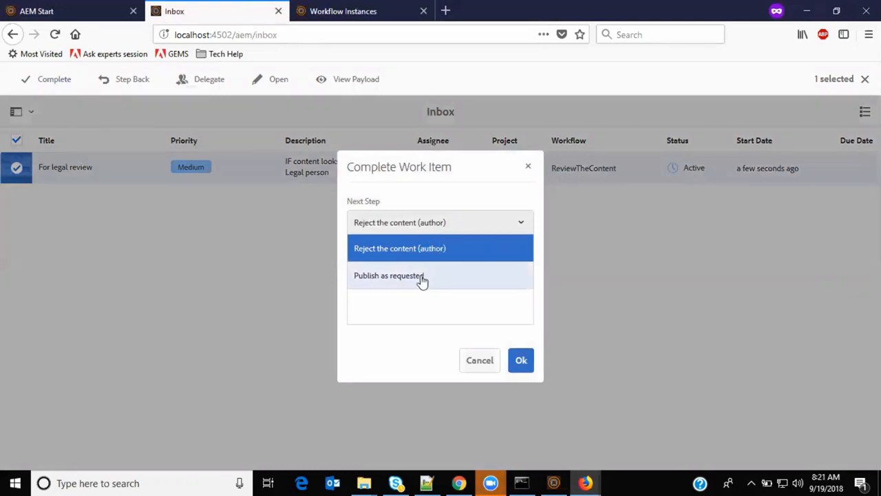
# - Choose next step 'Publish as requested', comment 'Good with legal review. Please publish', and submit
pyautogui.click(388, 275)
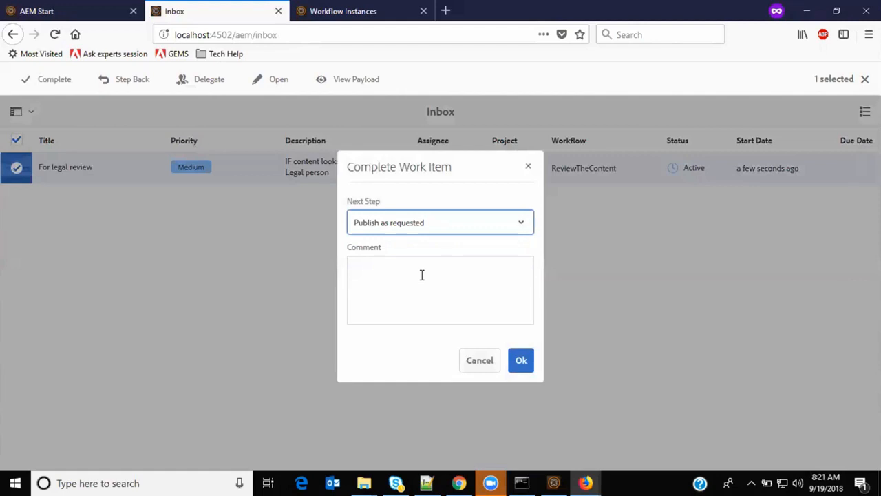
pyautogui.click(441, 290)
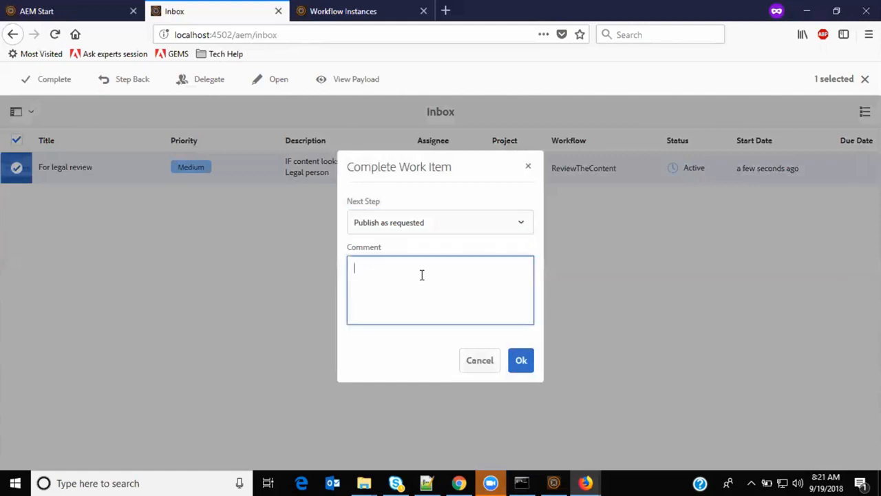
pyautogui.write('Good with legal r')
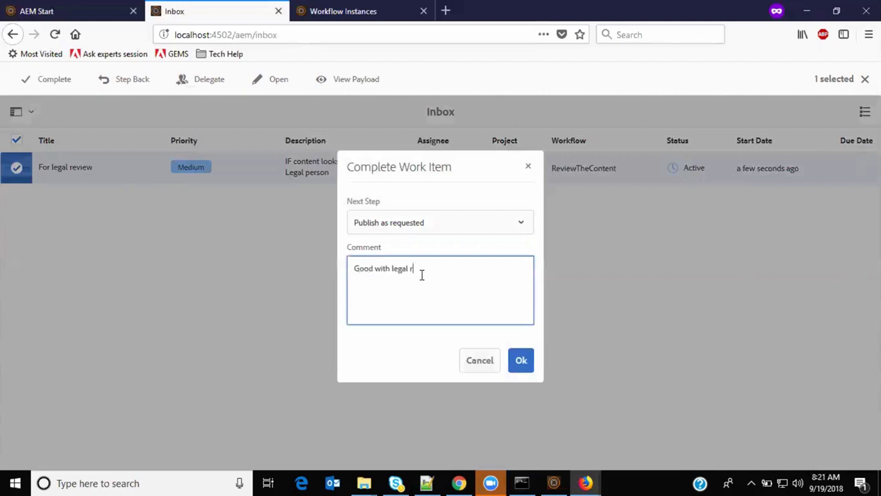
pyautogui.write('eview. Ple')
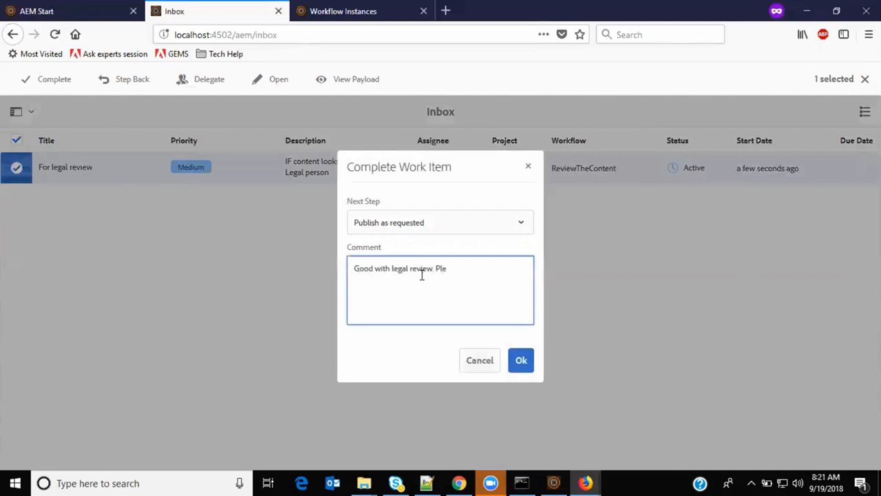
pyautogui.write('ase publish')
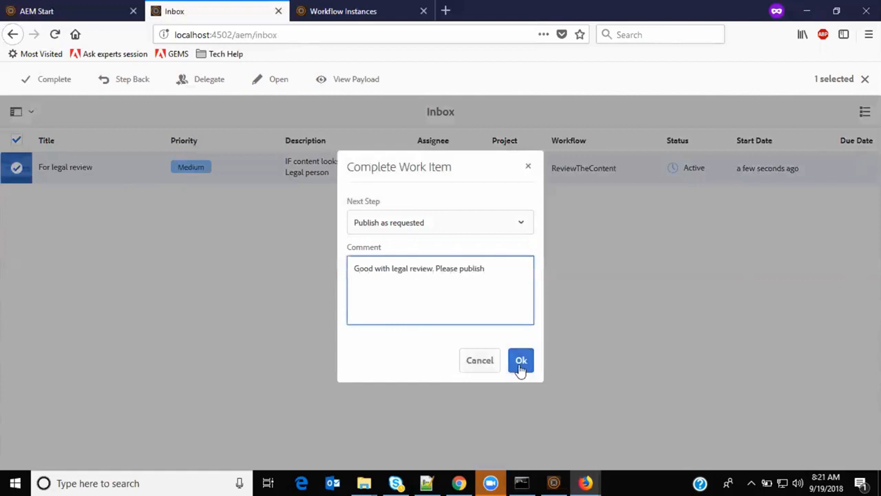
pyautogui.click(520, 361)
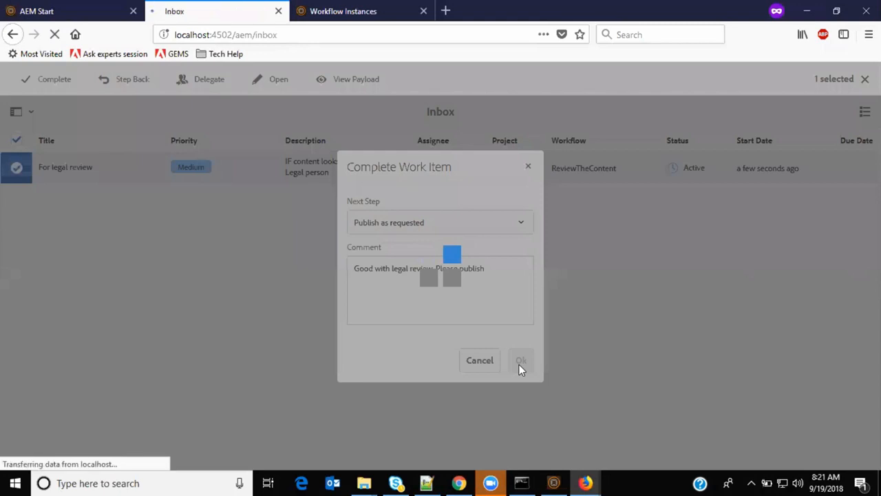
pyautogui.click(520, 361)
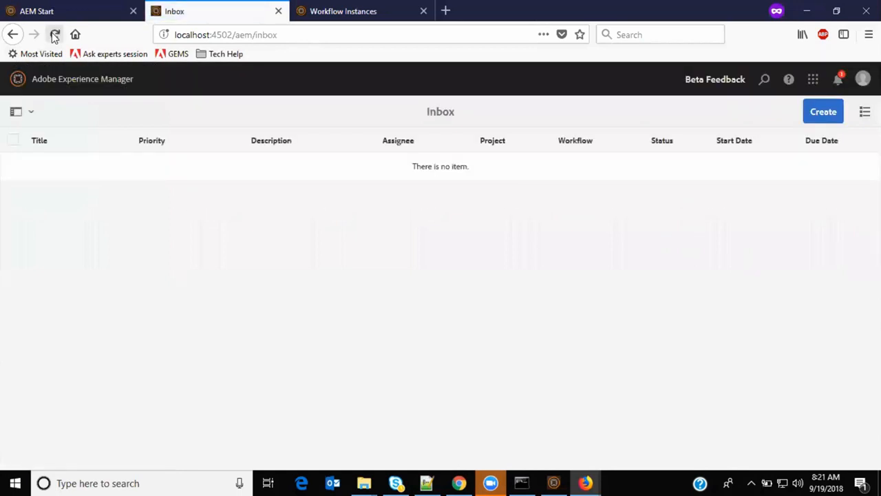
# - Check the empty Inbox and Workflow Instances, then return to the AEM Start page
pyautogui.click(343, 11)
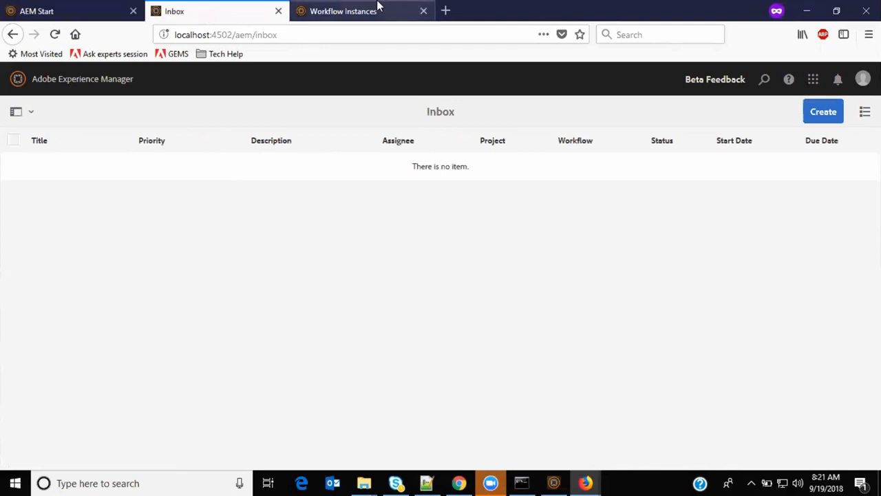
pyautogui.click(344, 11)
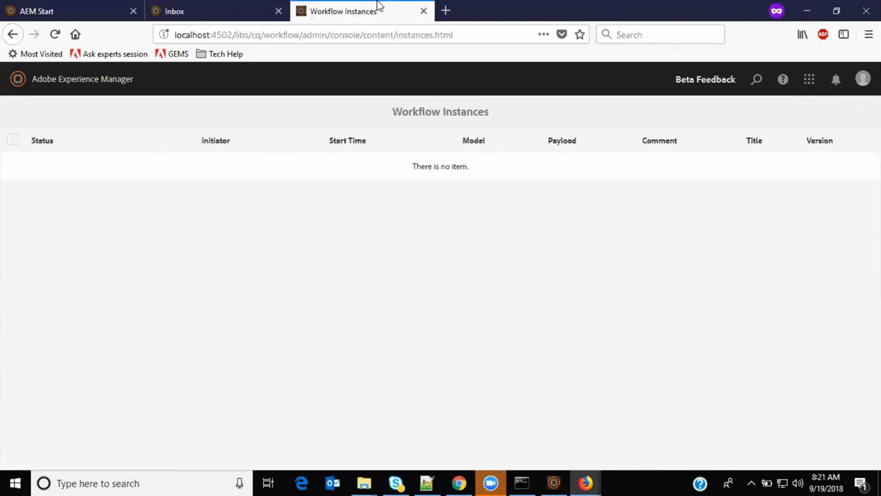
pyautogui.click(36, 12)
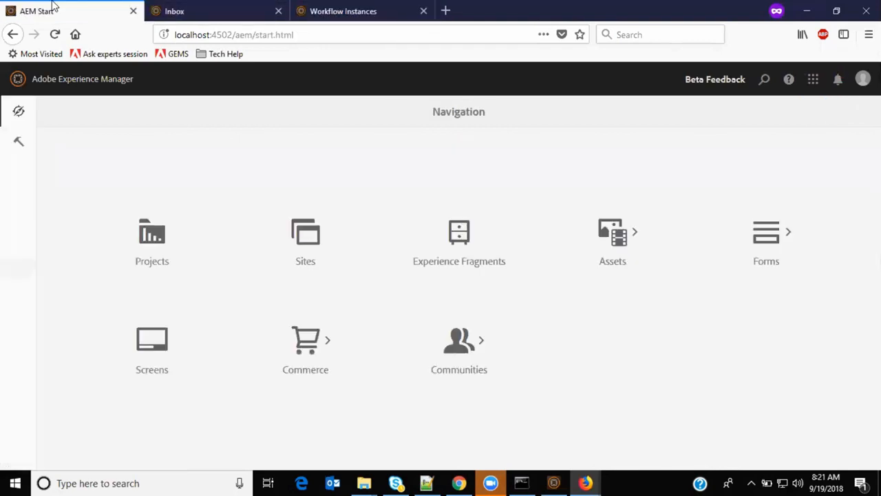
# - Sign out of the legal account from the user avatar menu
pyautogui.click(862, 78)
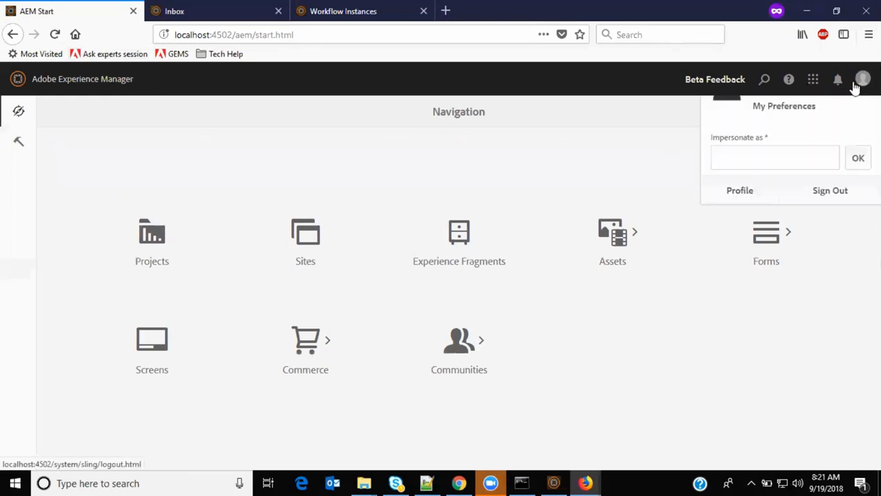
pyautogui.click(831, 190)
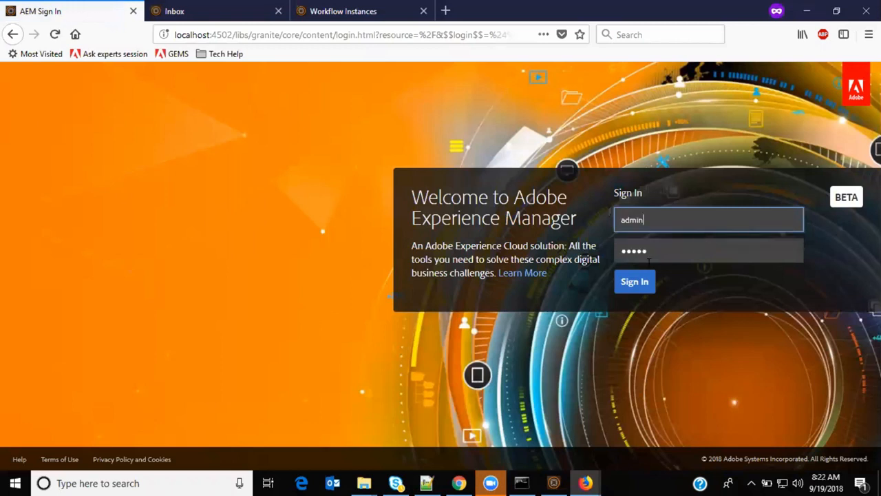
# - Sign in as admin, refresh the empty Workflow Instances list, and return to AEM Start
pyautogui.click(633, 281)
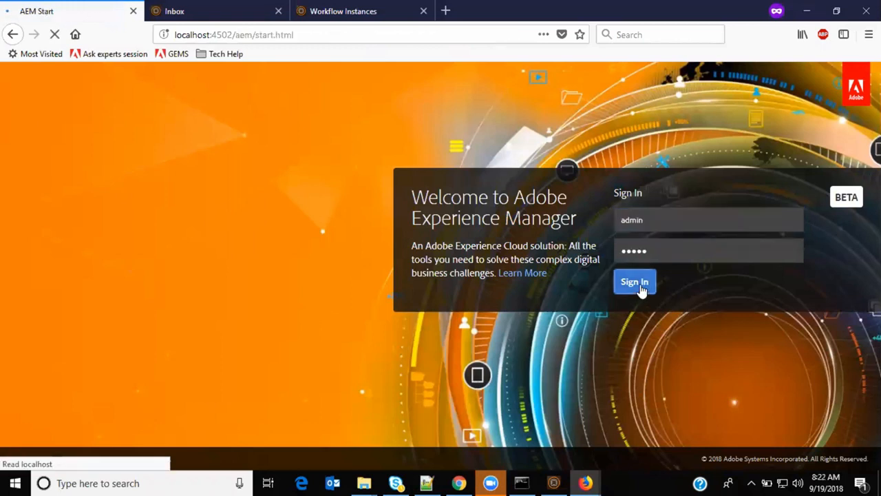
pyautogui.click(633, 281)
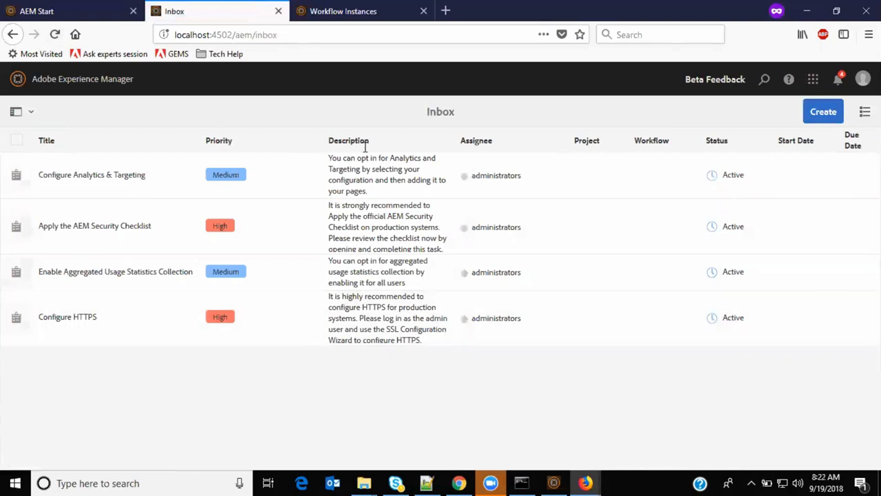
pyautogui.click(363, 11)
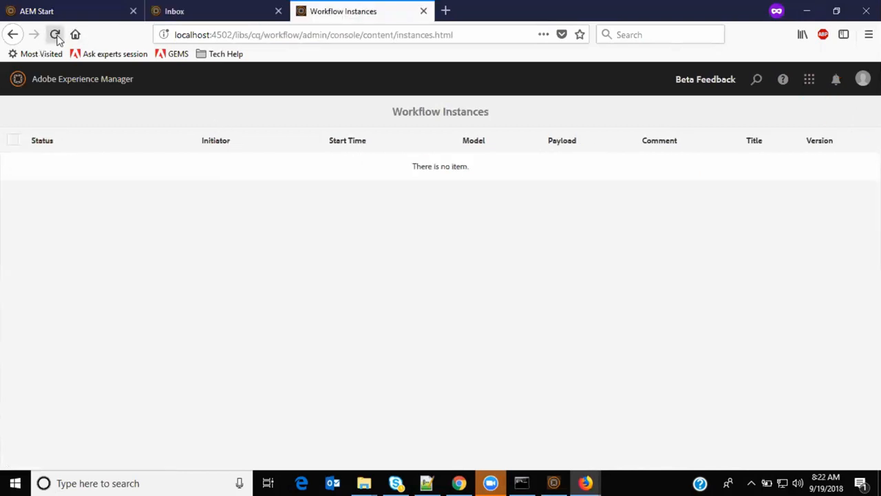
pyautogui.click(55, 35)
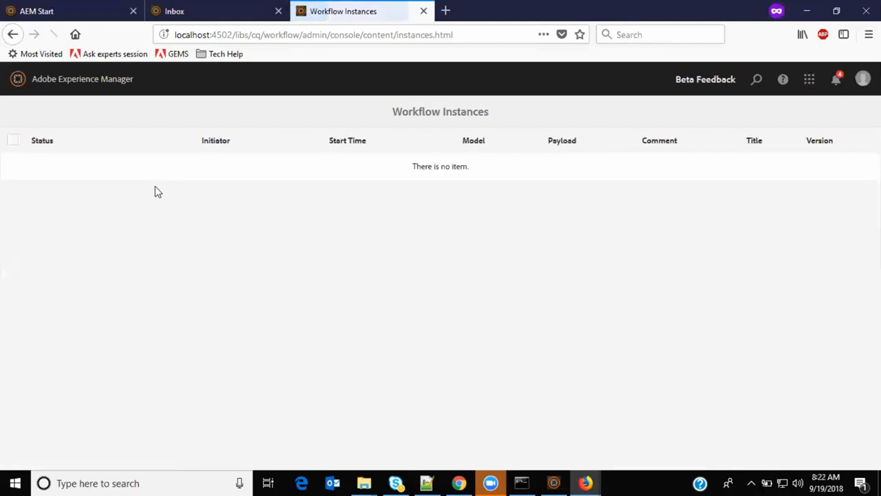
pyautogui.click(38, 11)
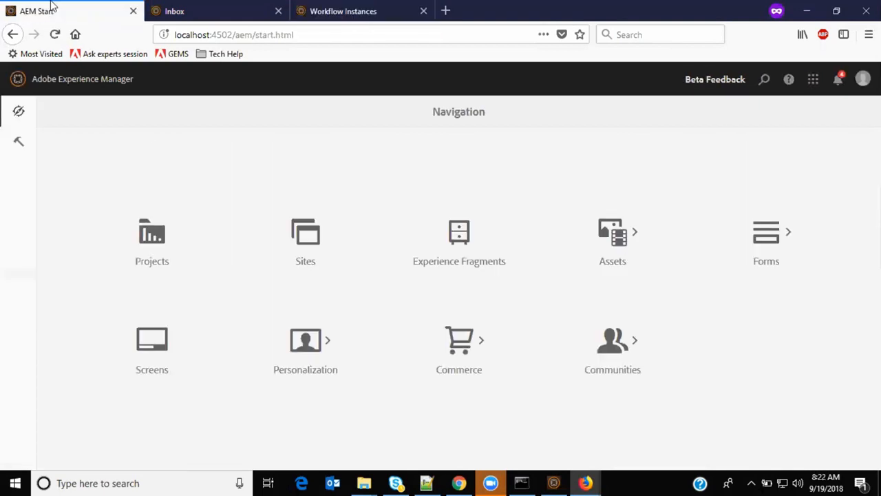
# - Go to Tools > Workflow > Archive, listing ReviewTheContent completed on the Men page
pyautogui.click(19, 140)
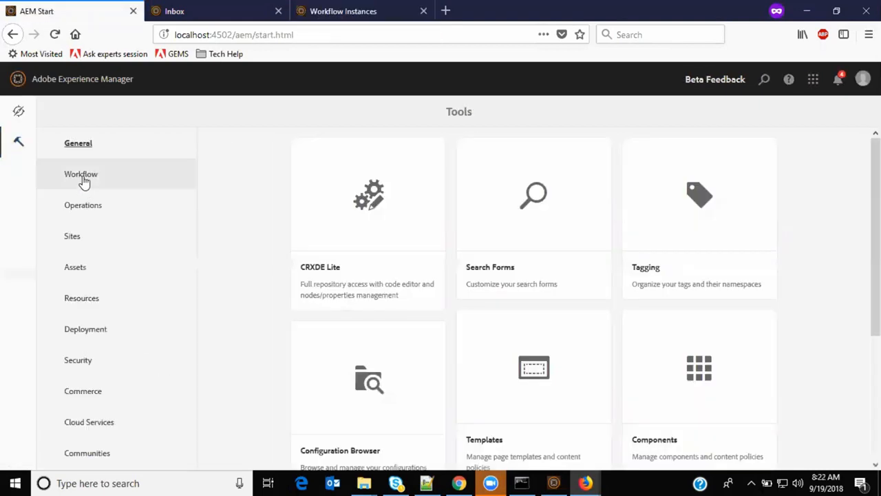
pyautogui.click(80, 174)
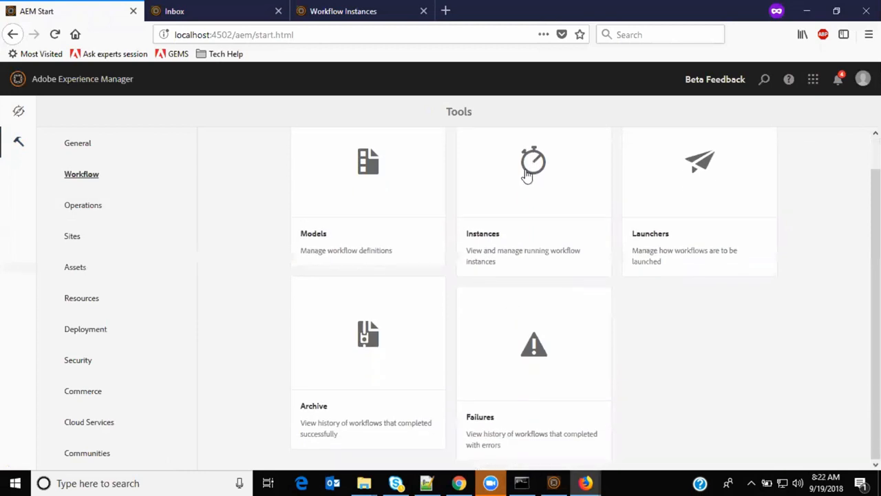
pyautogui.moveTo(361, 336)
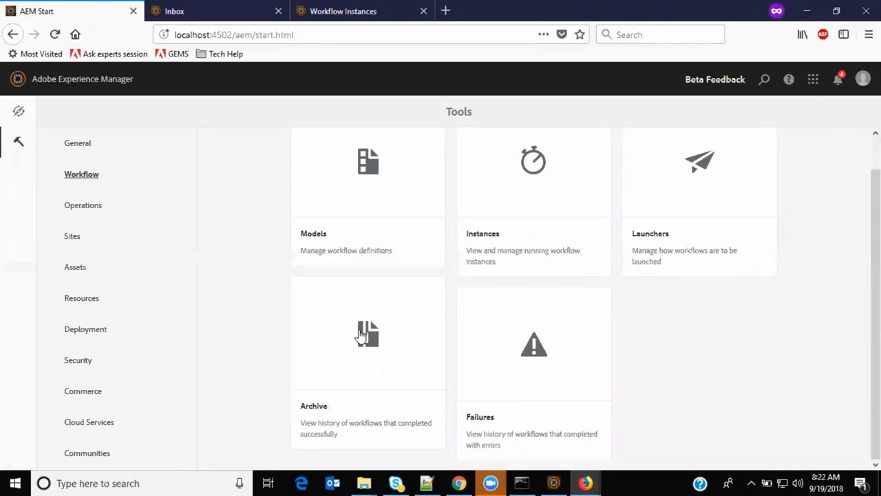
pyautogui.click(368, 337)
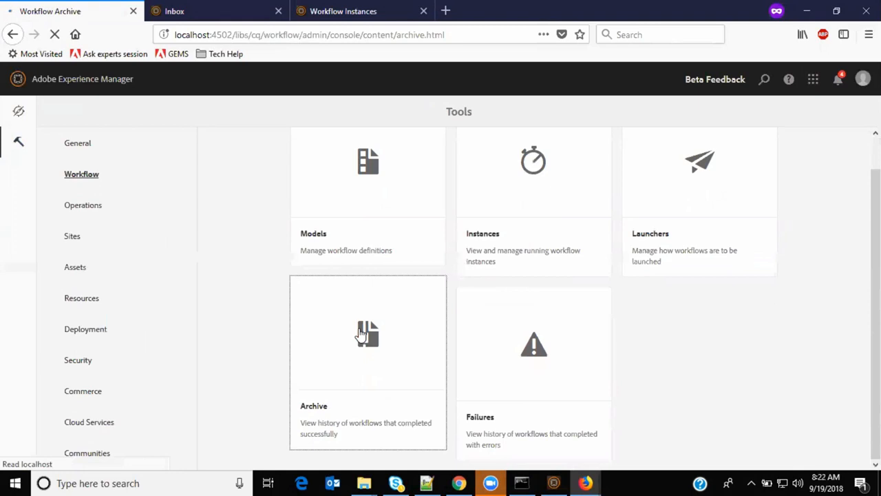
pyautogui.click(367, 334)
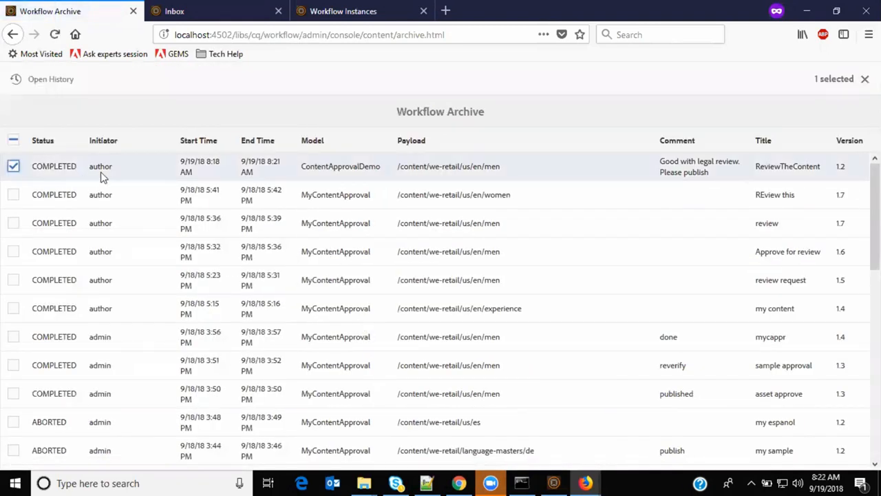
pyautogui.moveTo(307, 187)
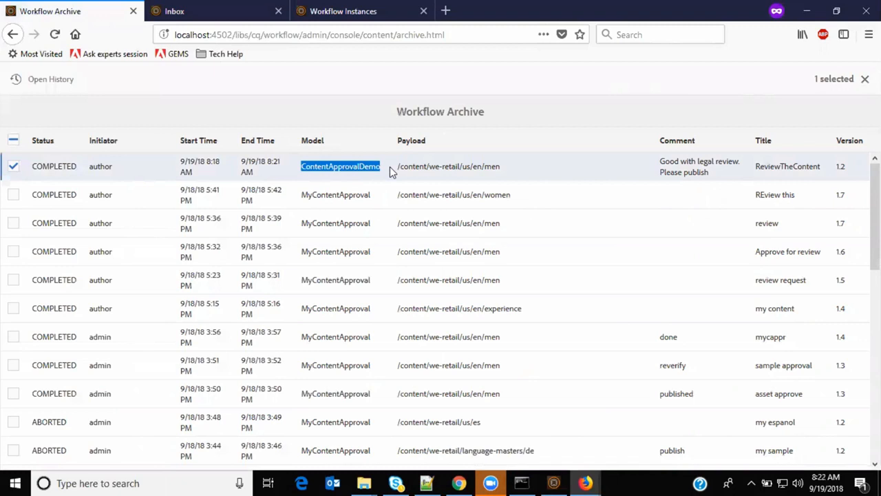
pyautogui.doubleClick(434, 165)
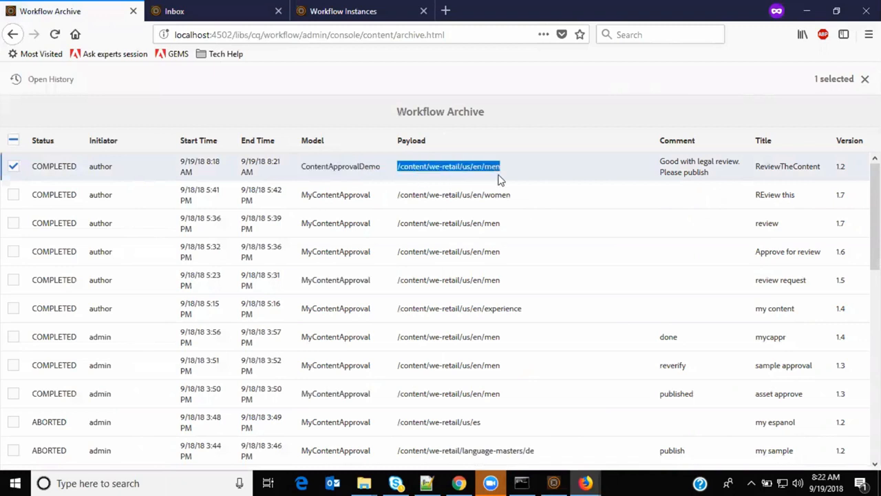
pyautogui.moveTo(714, 174)
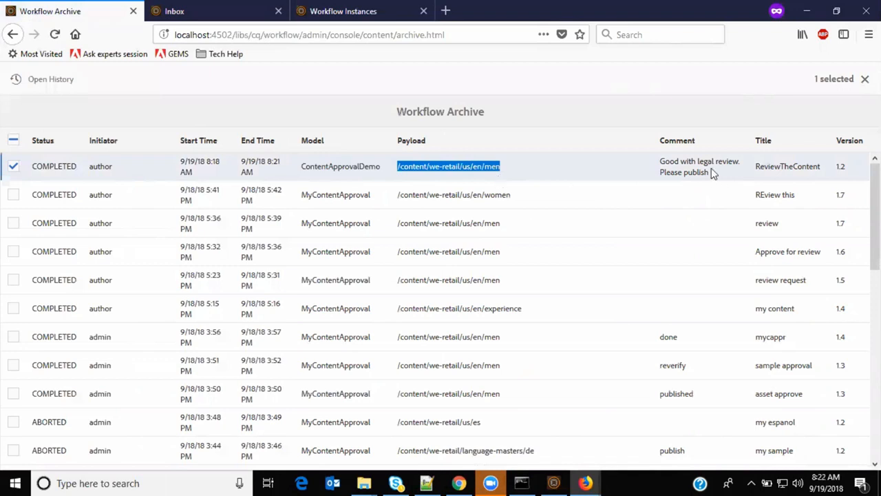
pyautogui.doubleClick(700, 165)
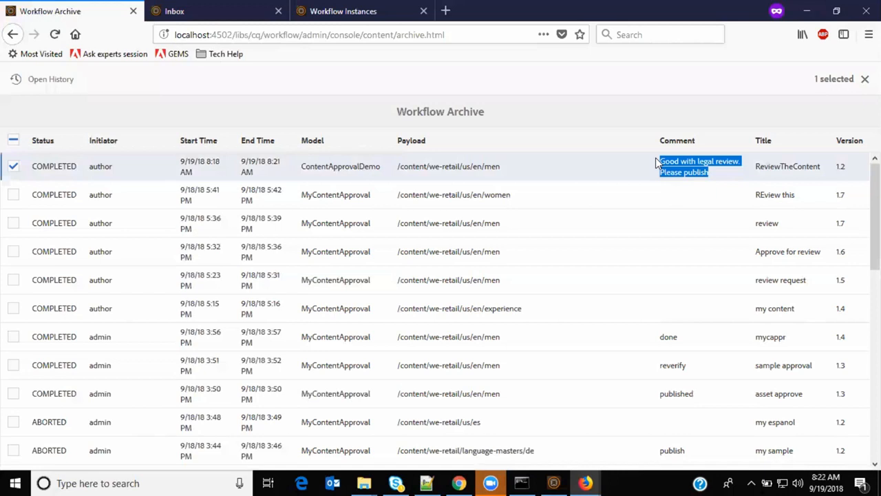
pyautogui.moveTo(663, 264)
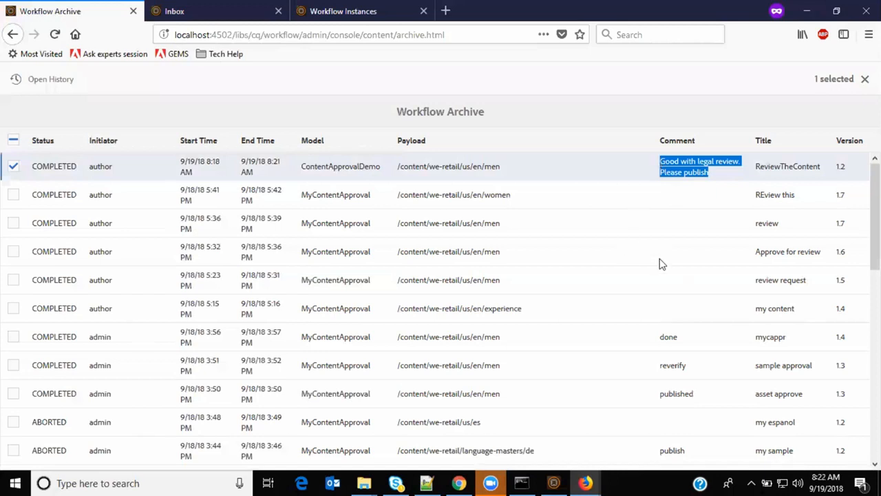